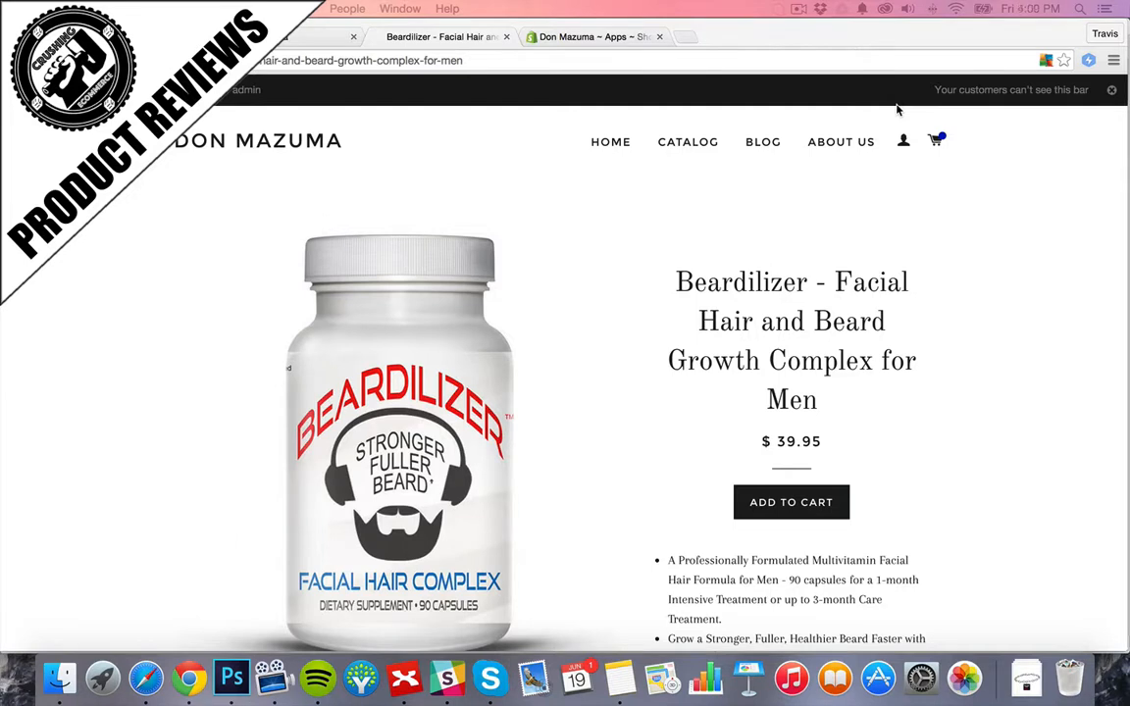
mouse_move(963, 234)
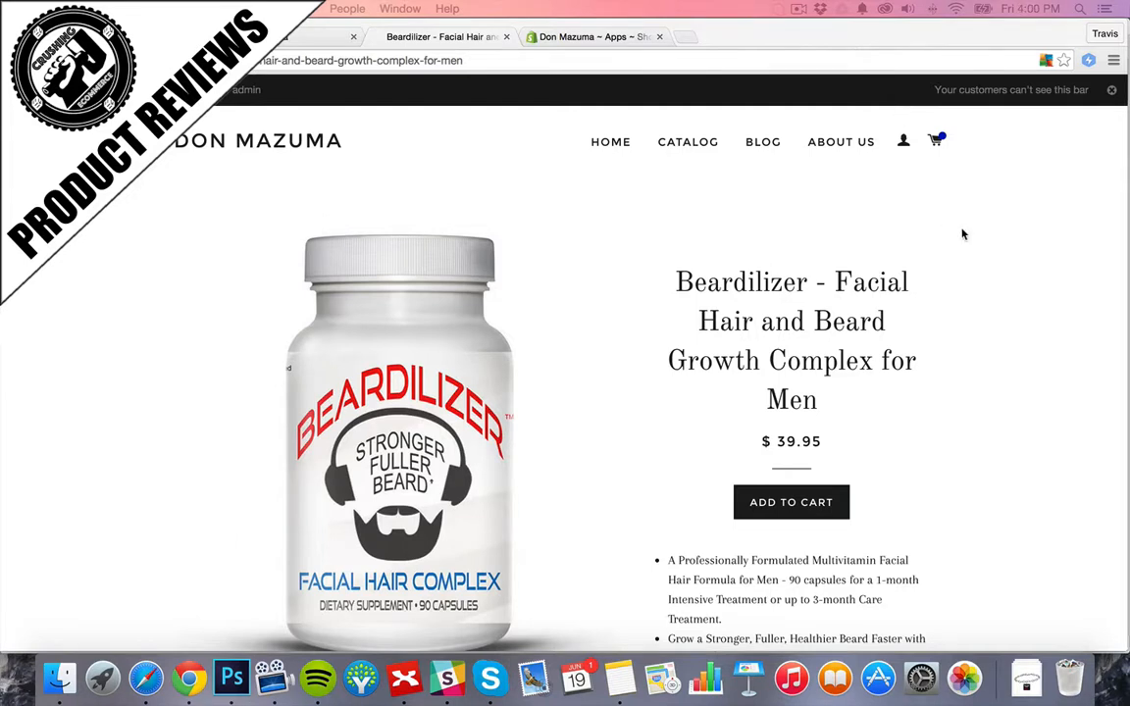
mouse_move(951, 262)
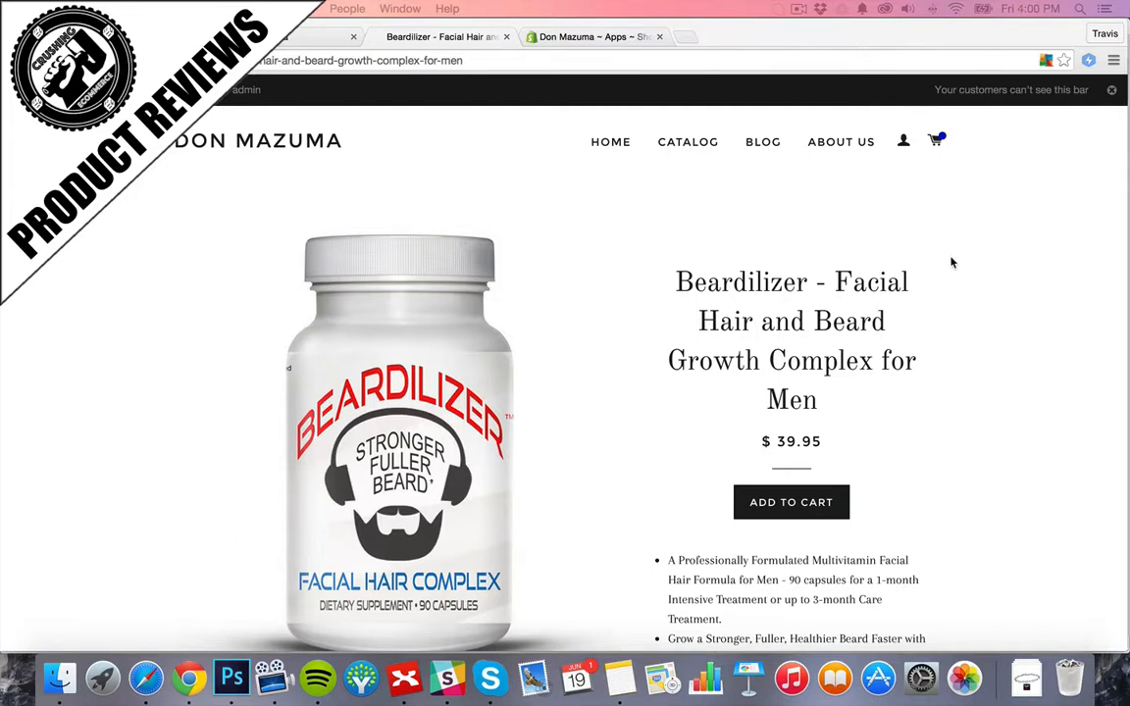
- Open the Shopify App Store from Apps and search for "product review"
click(600, 36)
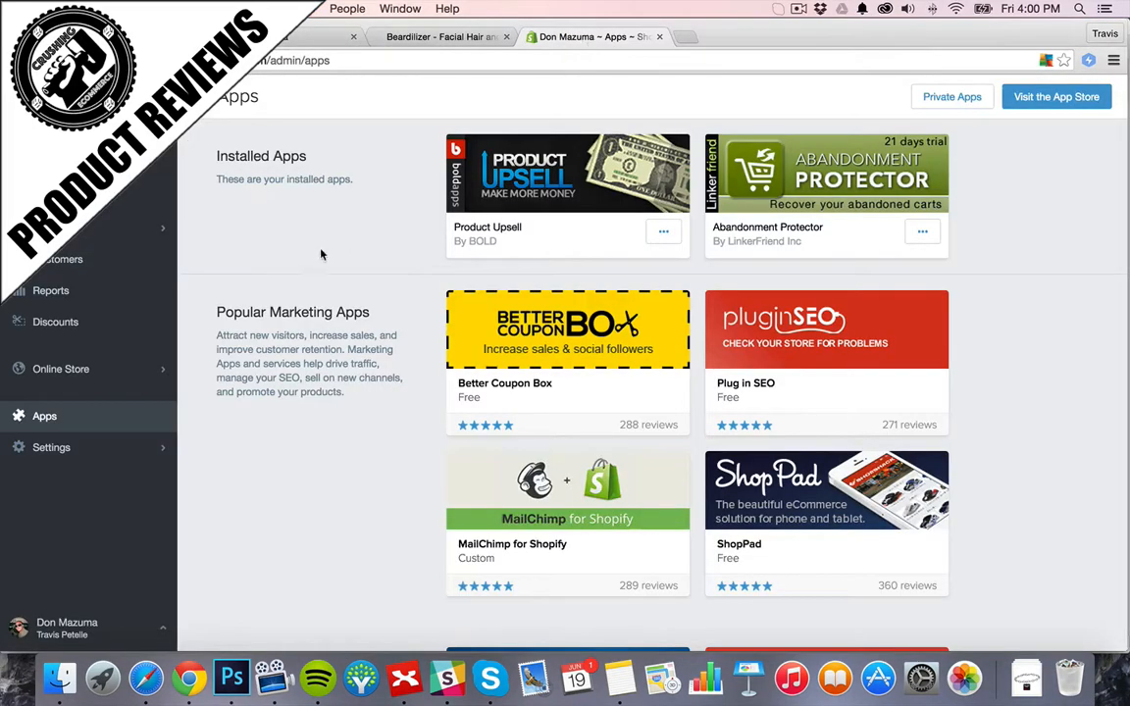
mouse_move(331, 242)
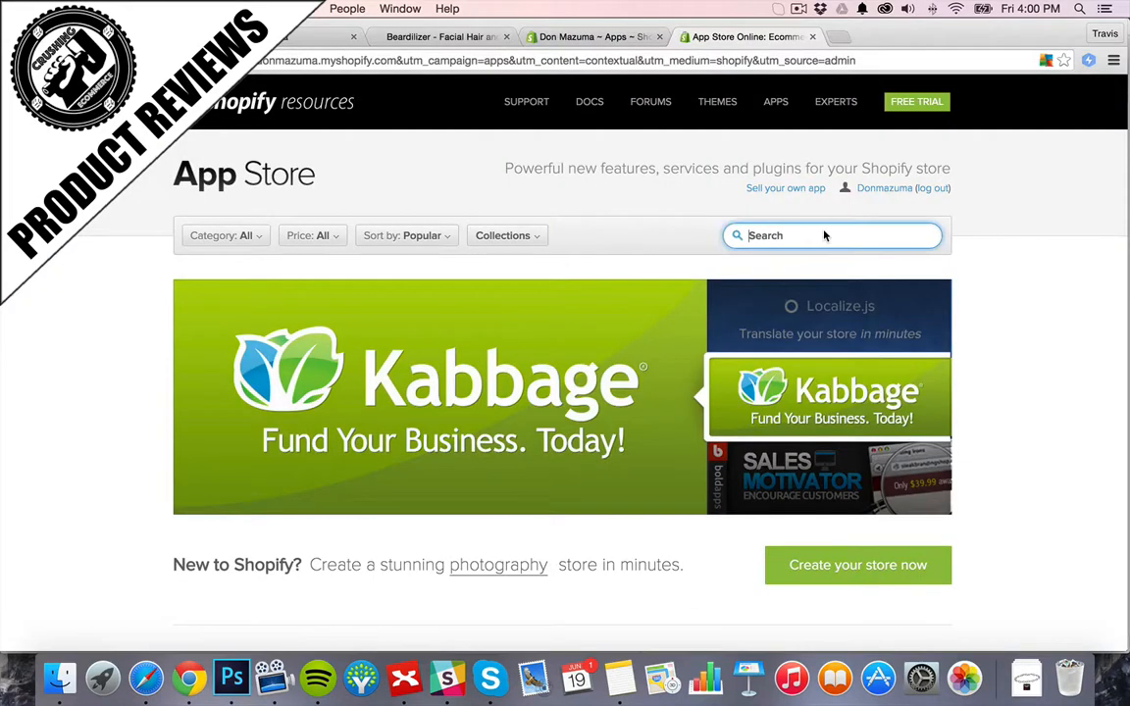
text(product review)
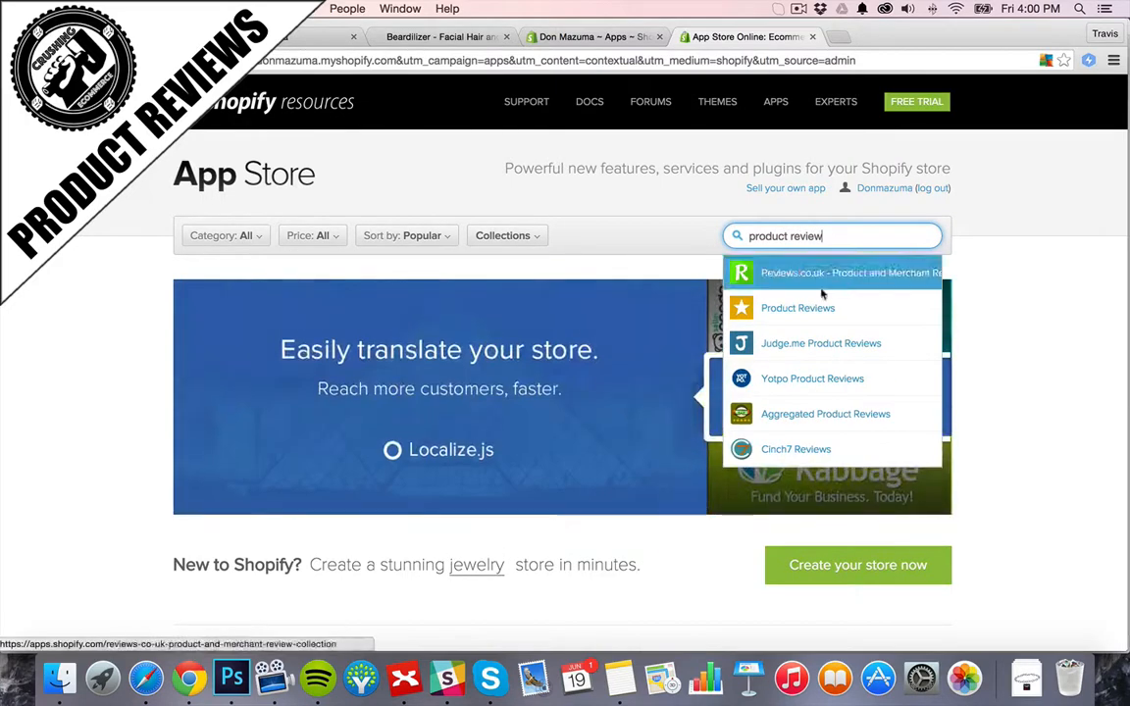
mouse_move(850, 344)
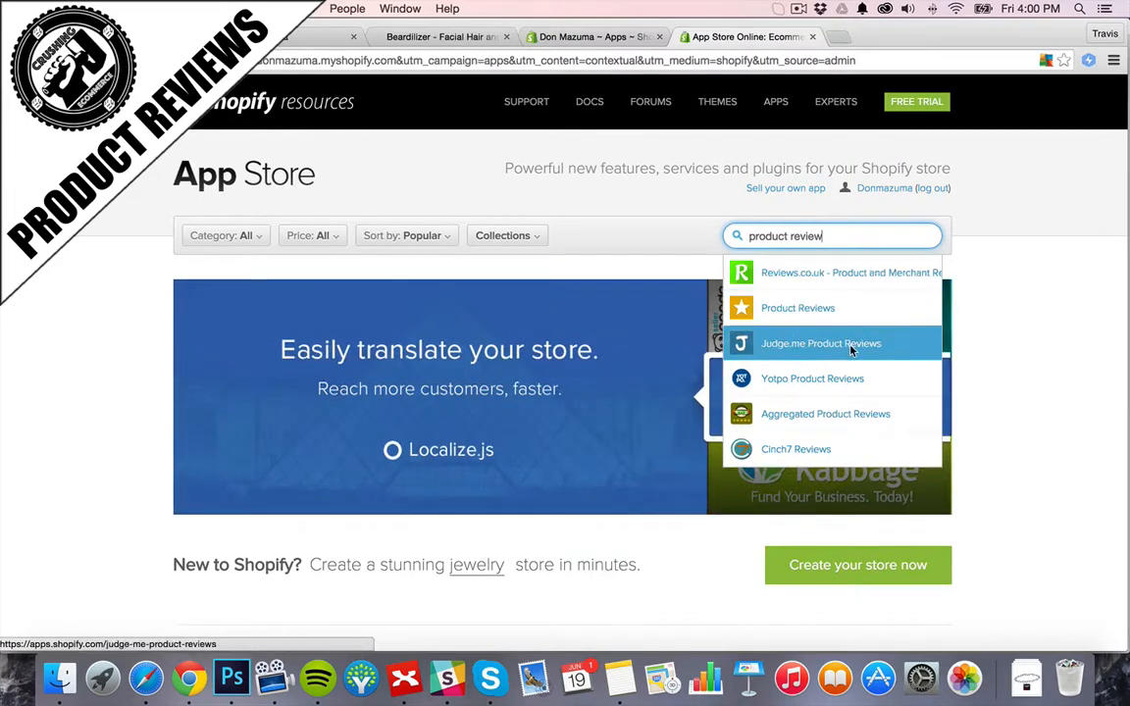
- Browse the Judge.me, Yotpo, Aggregated and Shopify Product Reviews app pages
click(820, 344)
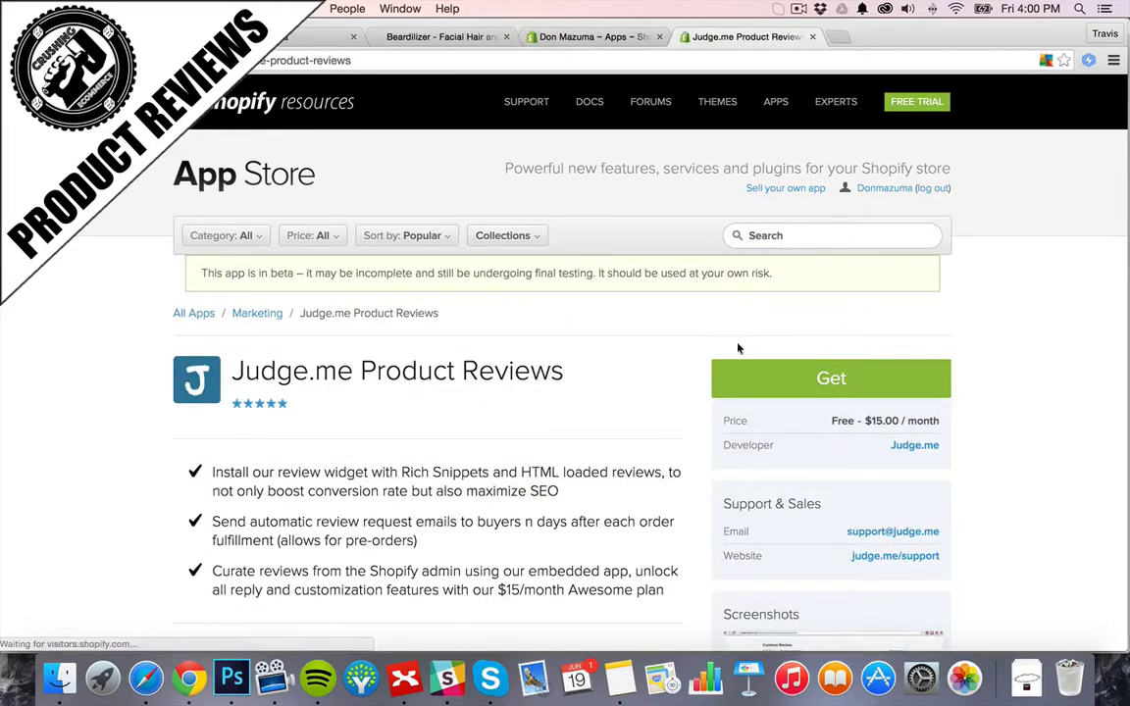
scroll(down, 3)
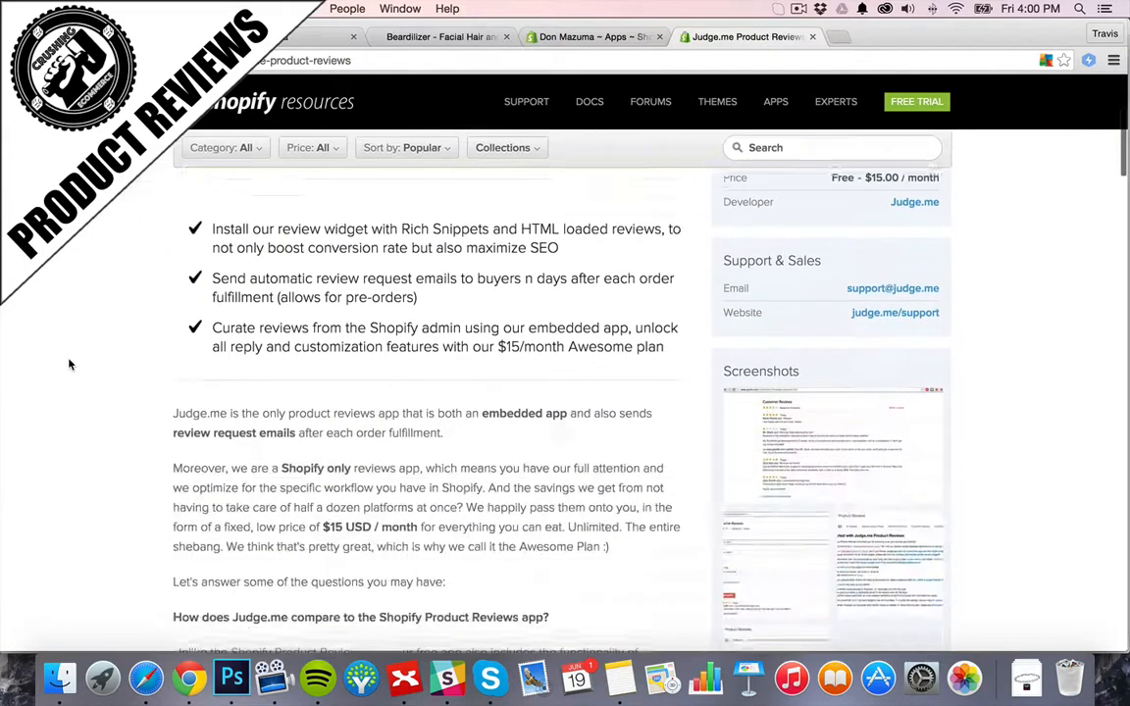
scroll(down, 3)
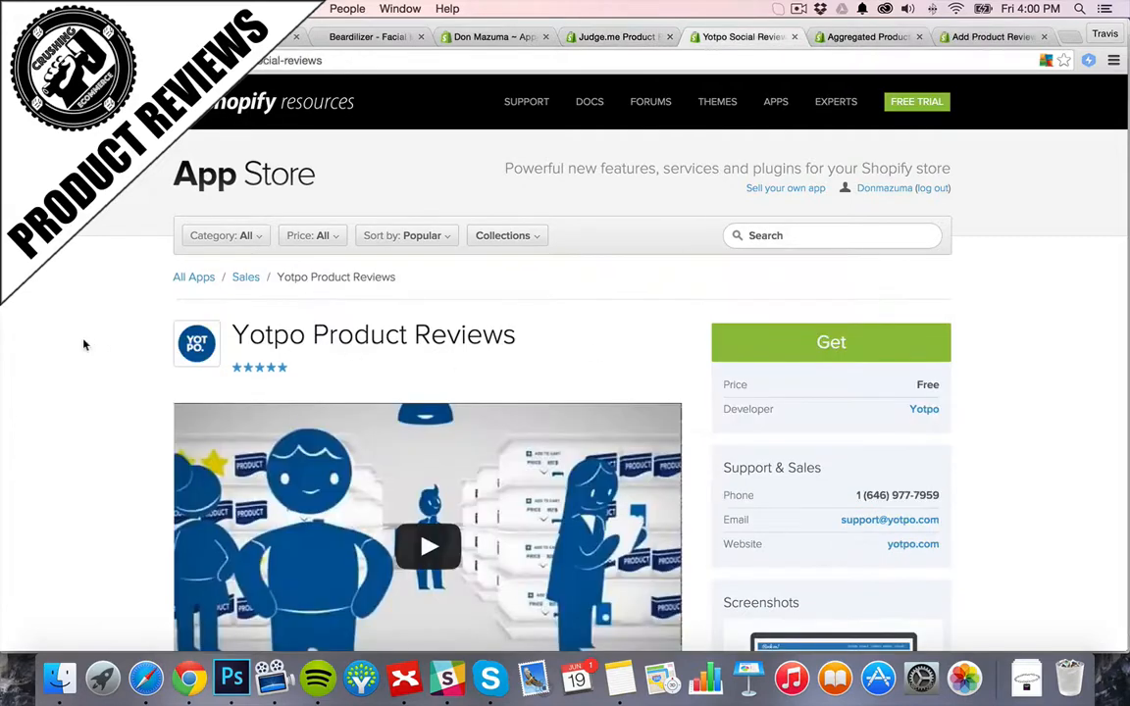
scroll(down, 3)
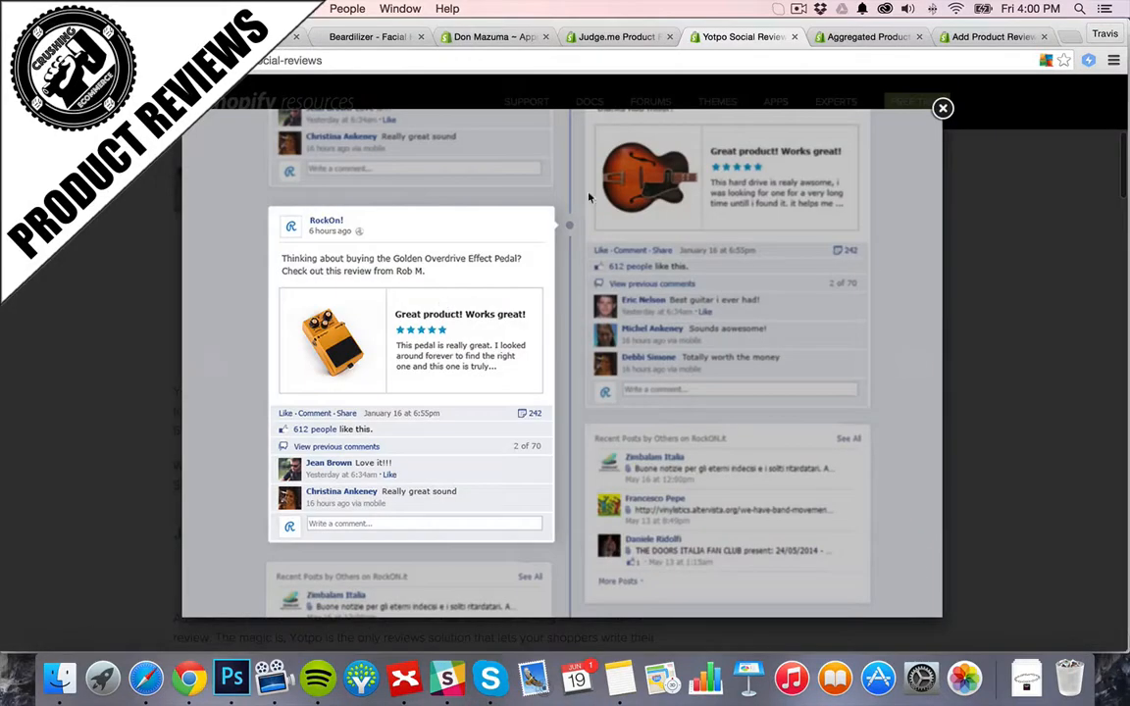
click(941, 108)
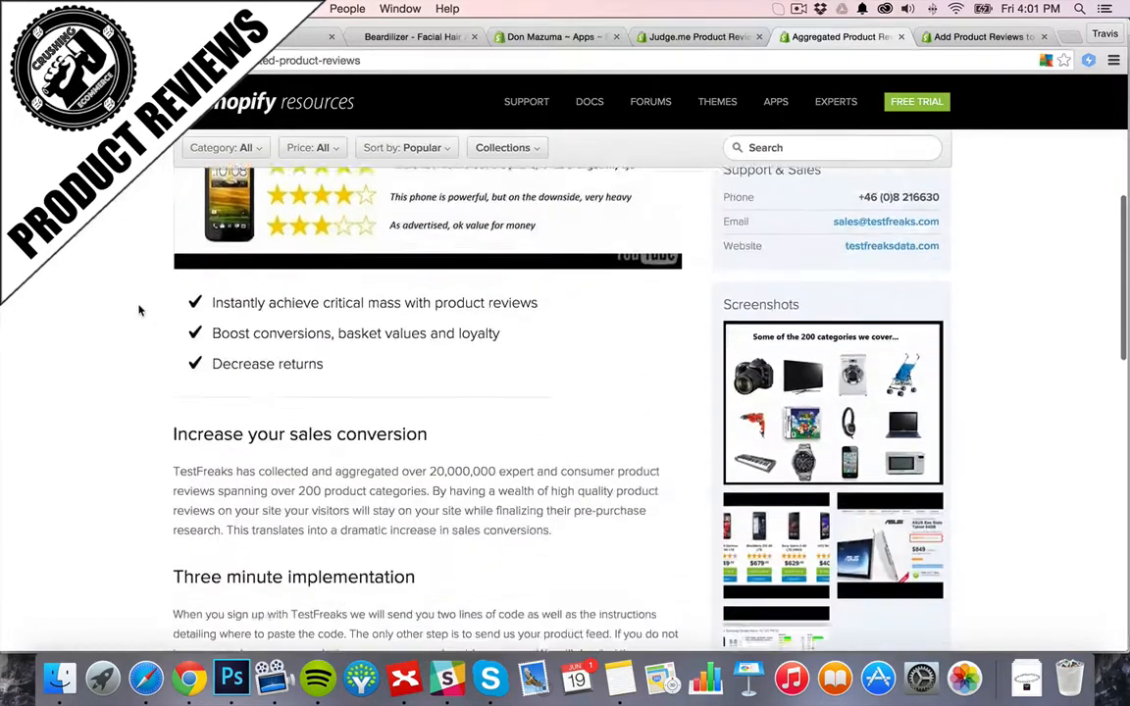
scroll(up, 3)
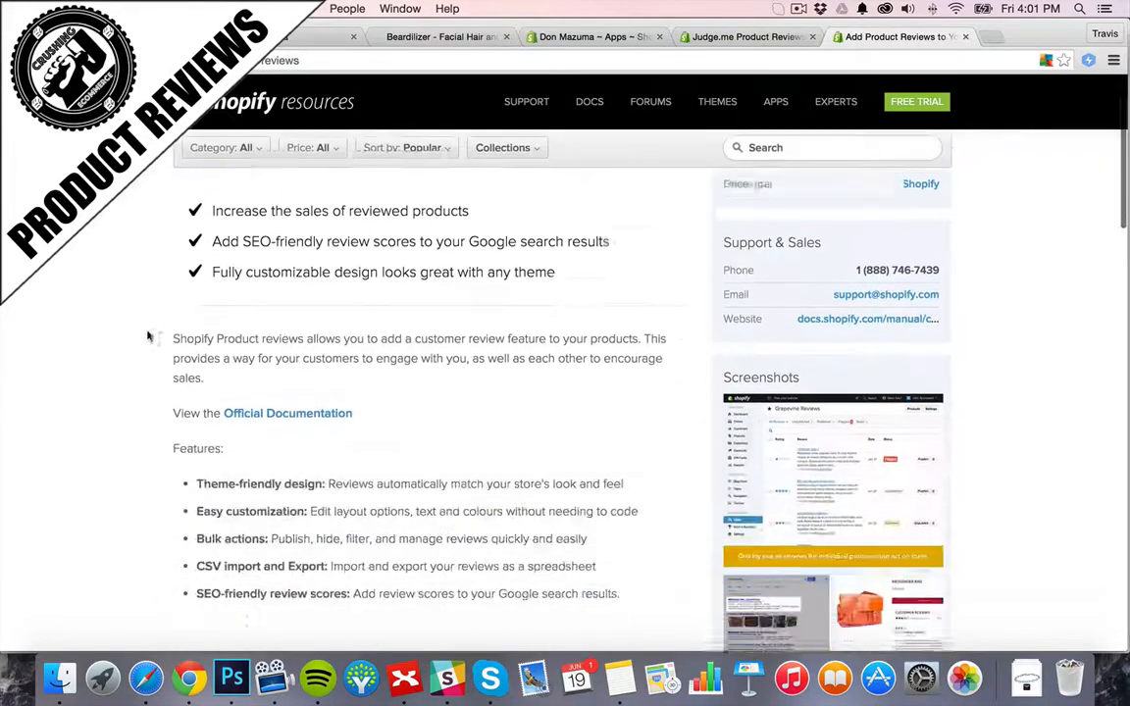
scroll(down, 3)
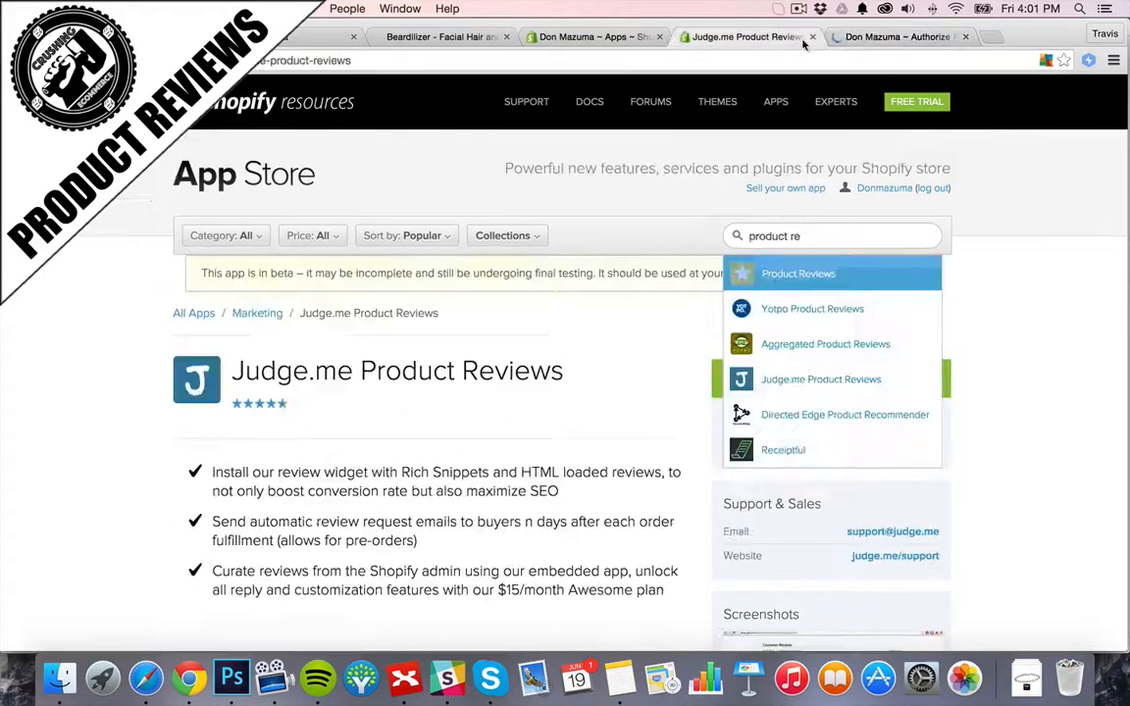
- Install Shopify's Product Reviews app on the Don Mazuma store and confirm authorization
scroll(down, 3)
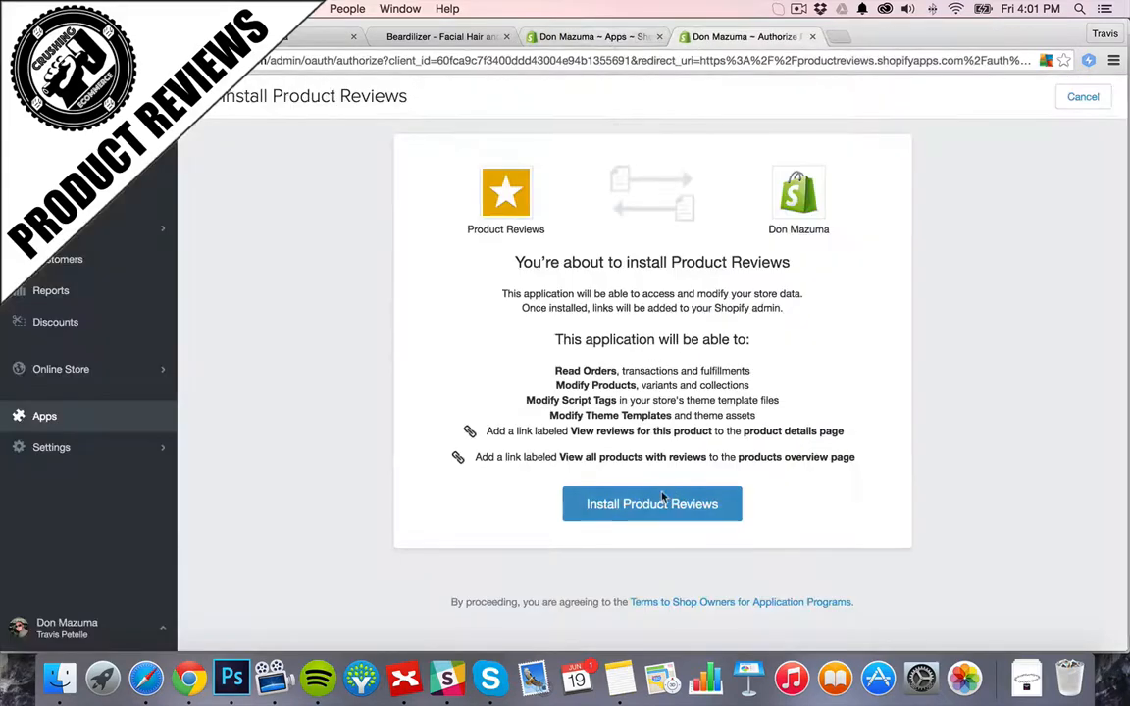
click(652, 503)
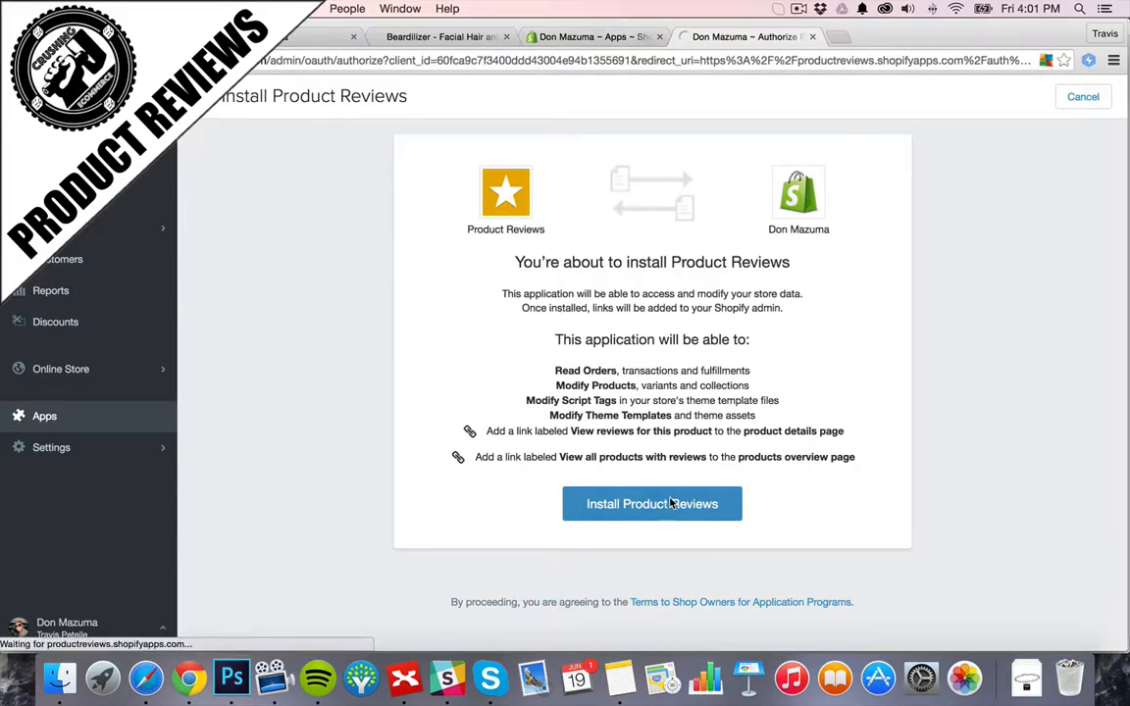
click(652, 504)
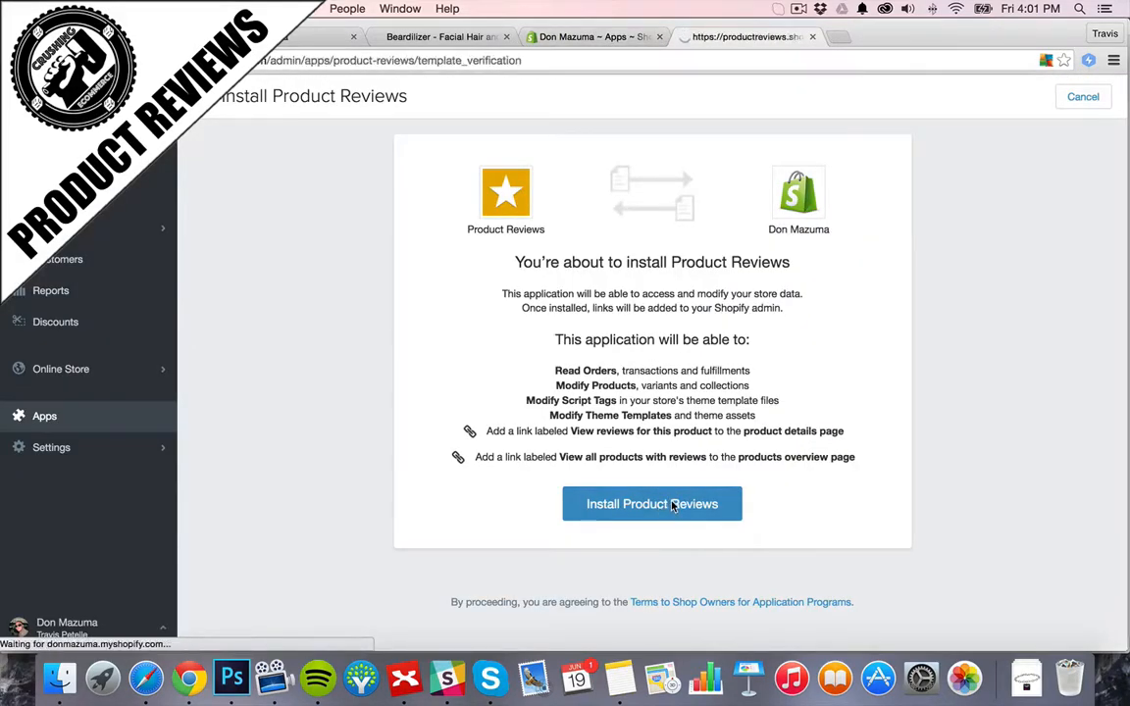
click(652, 503)
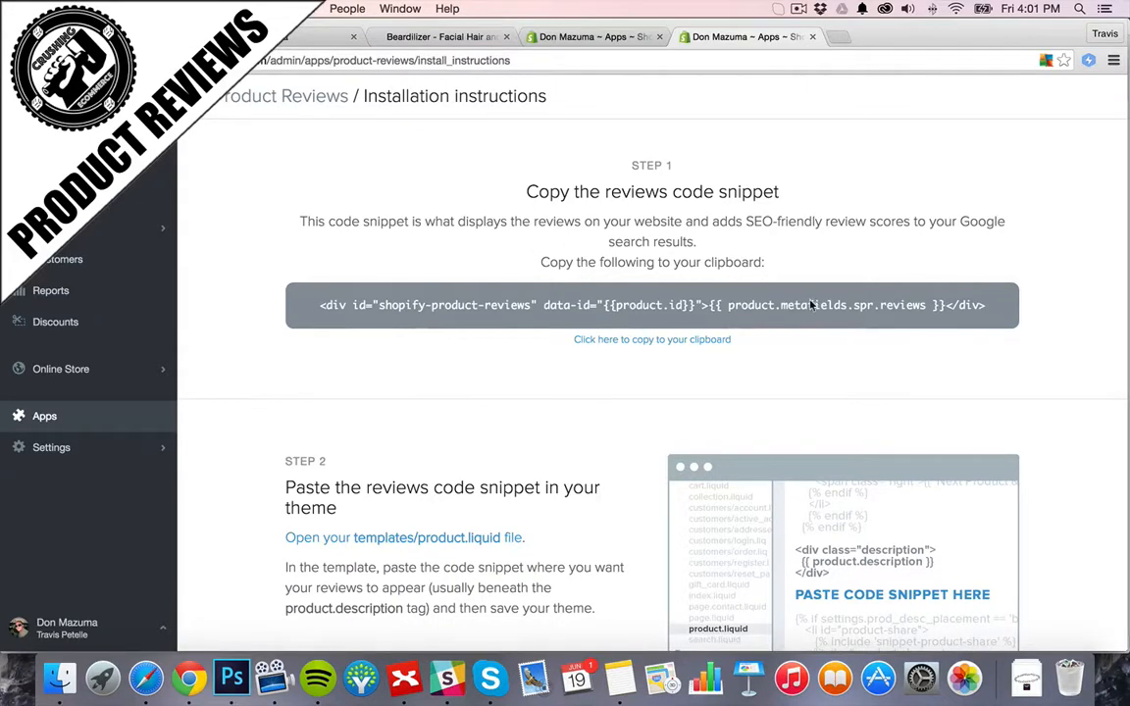
- Select the full Step 1 reviews code snippet in the installation instructions
scroll(down, 3)
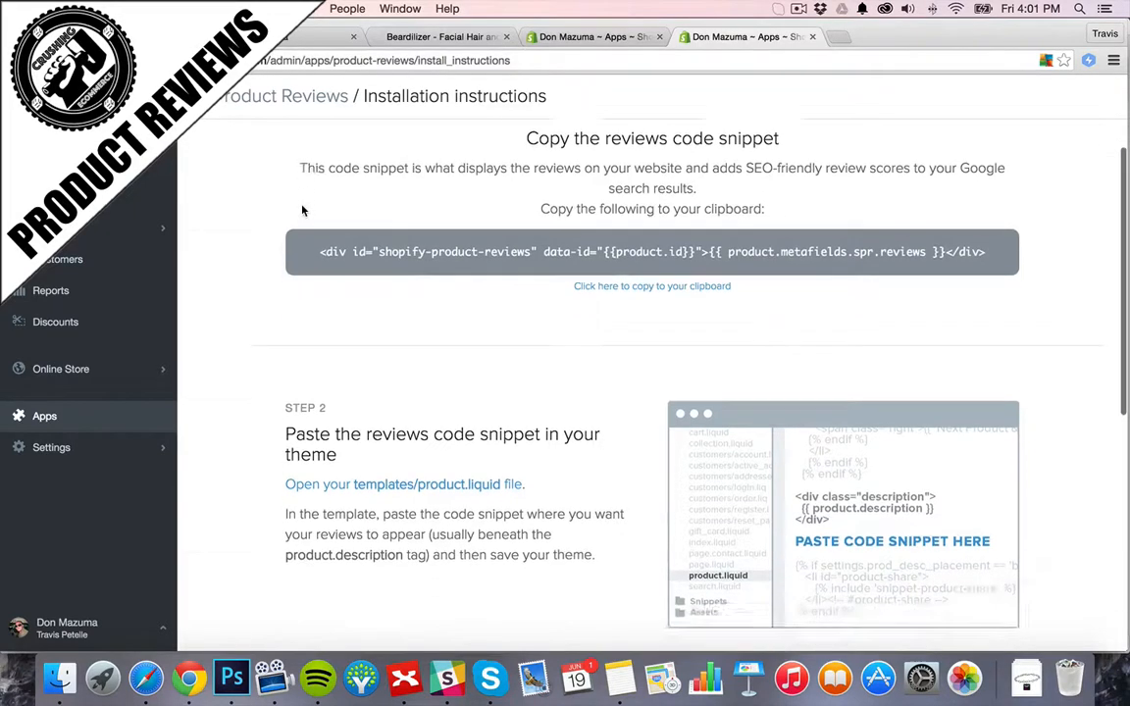
scroll(down, 3)
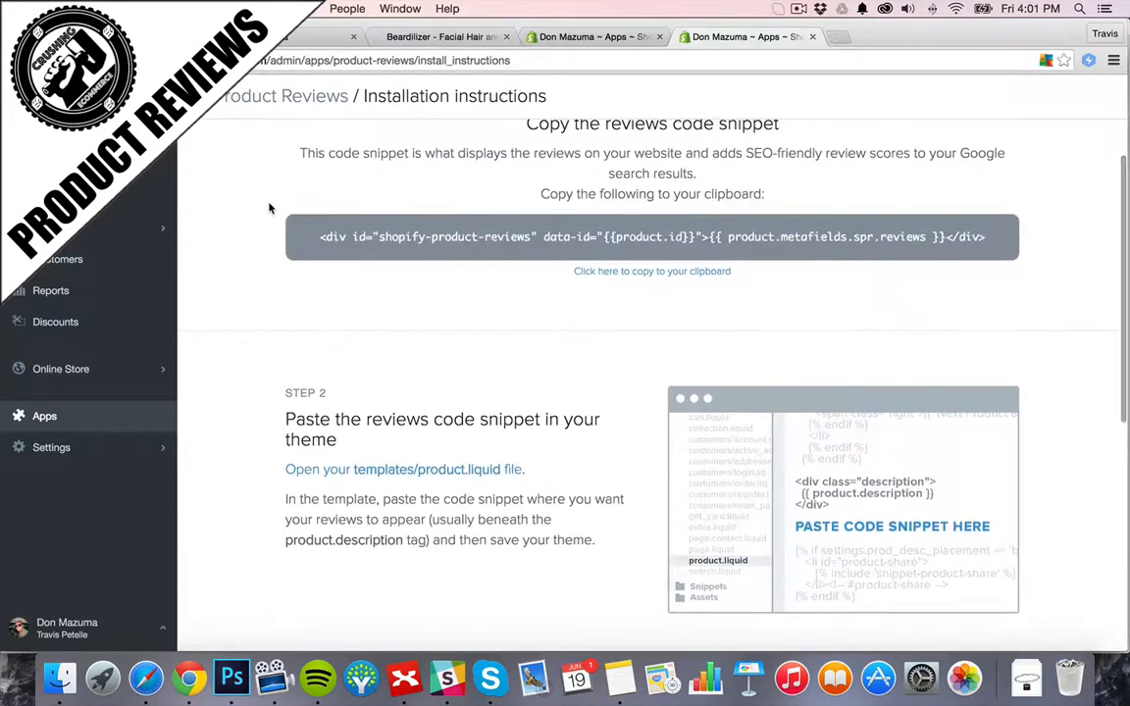
triple_click(648, 237)
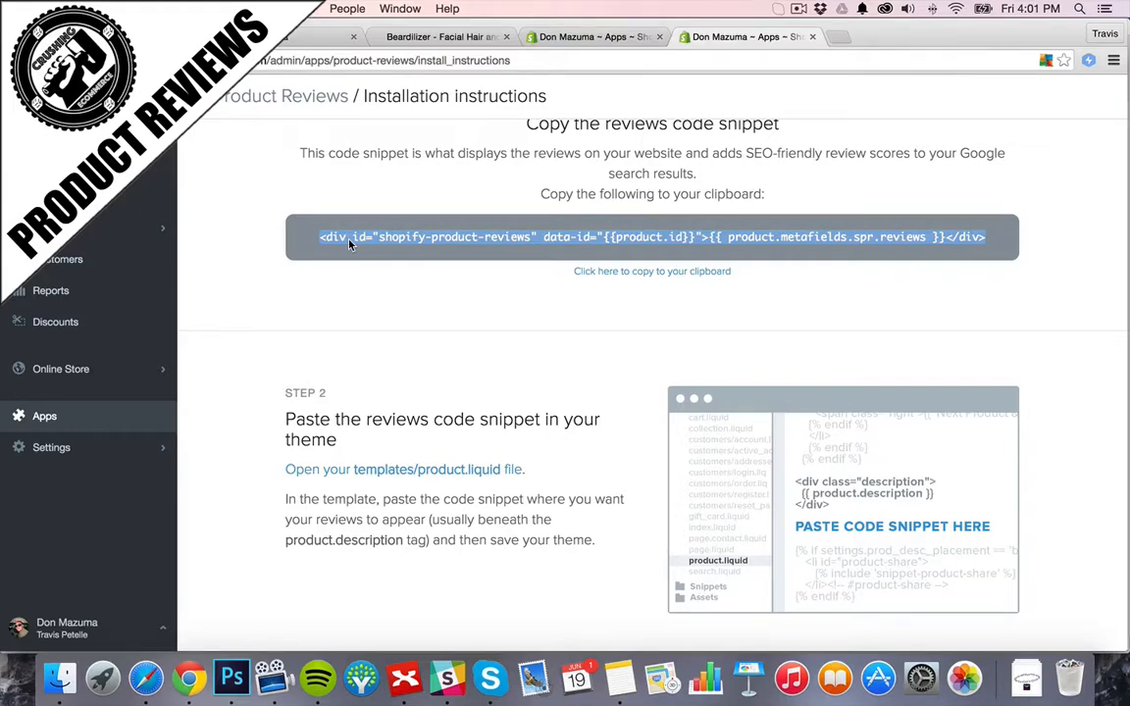
scroll(down, 3)
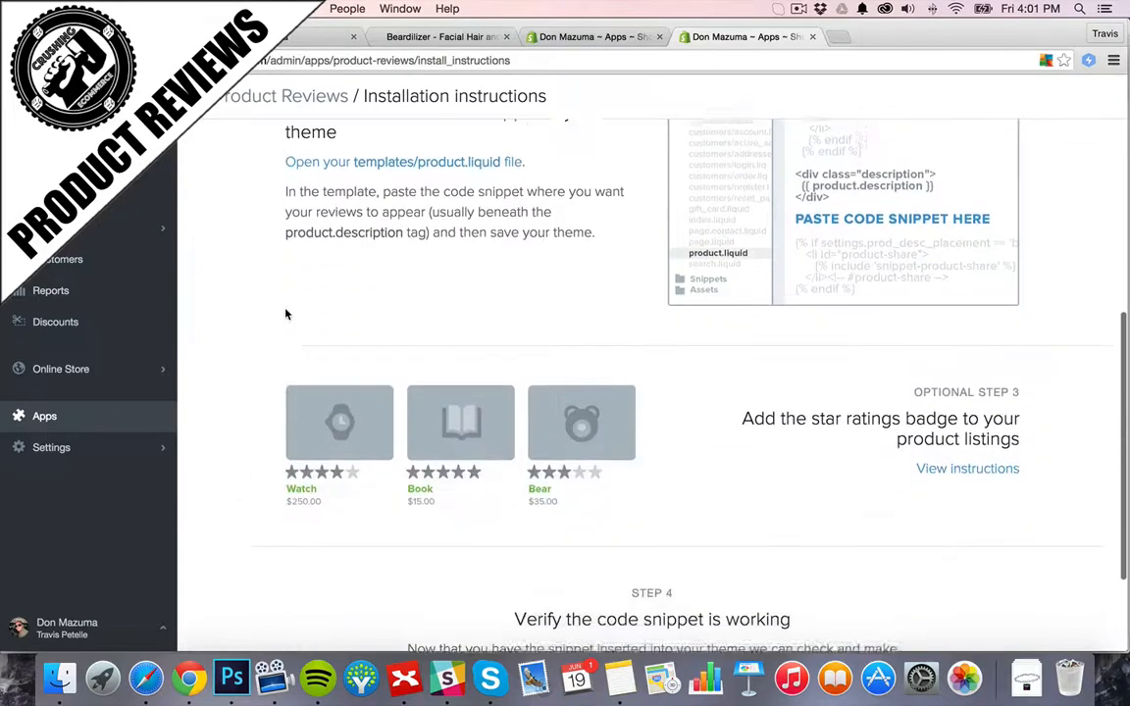
- Open Brooklyn's product.liquid in a new tab and locate the product-single__description div
right_click(334, 254)
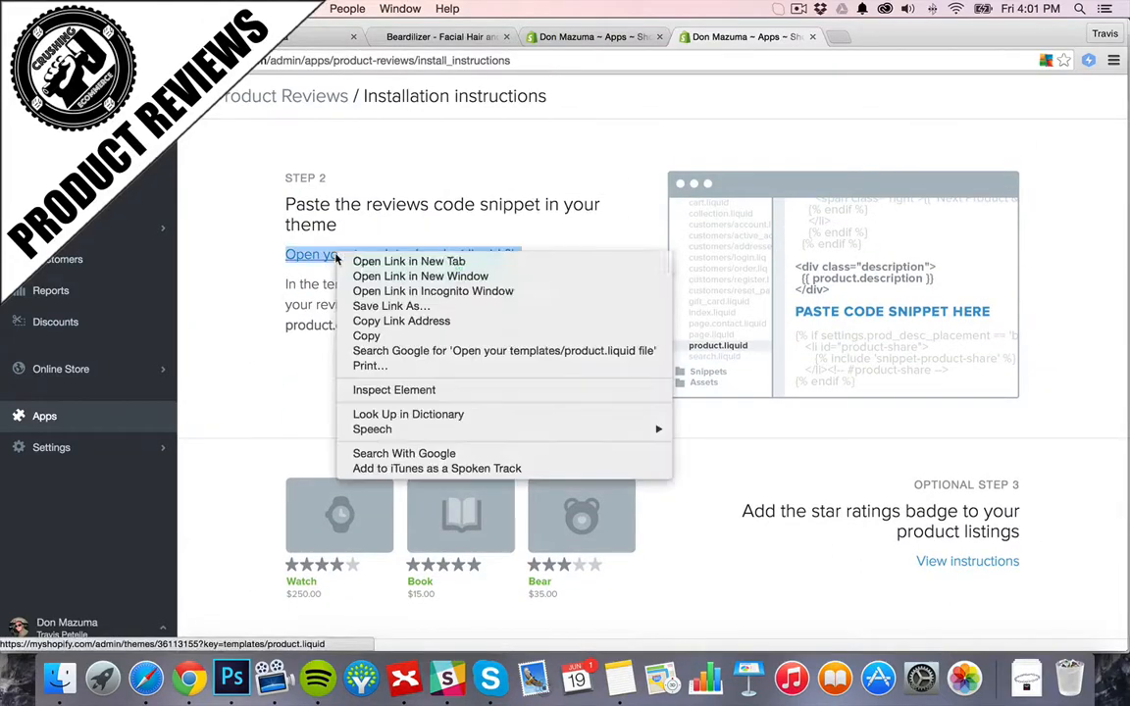
click(408, 261)
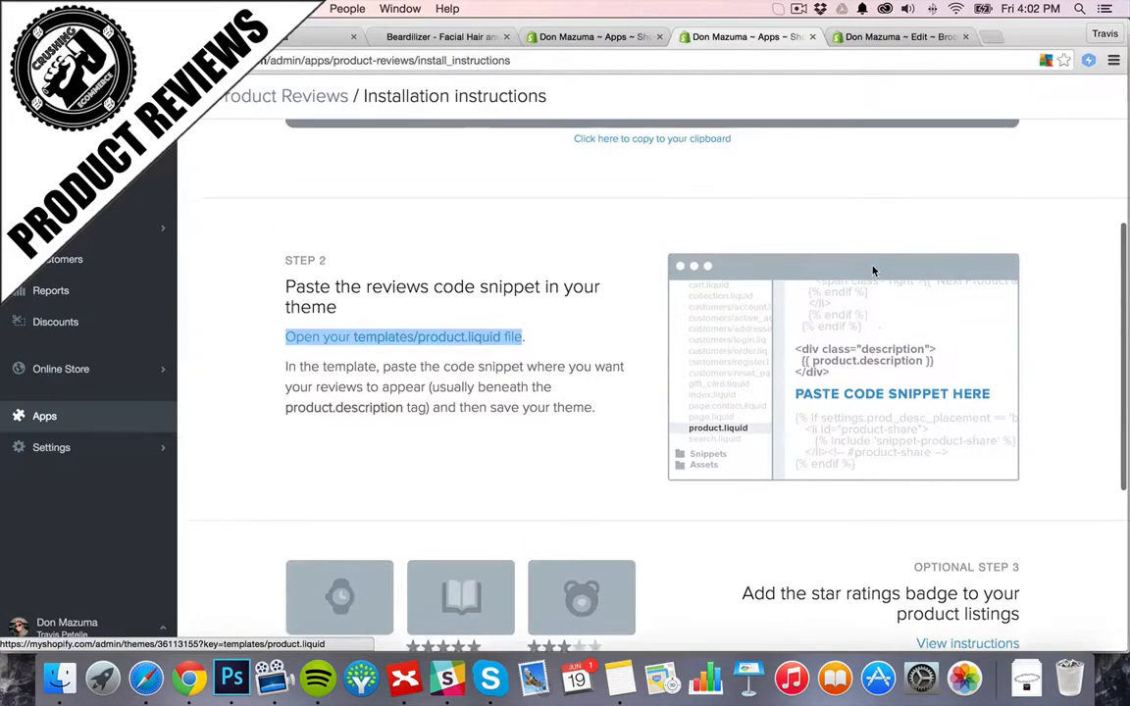
scroll(down, 3)
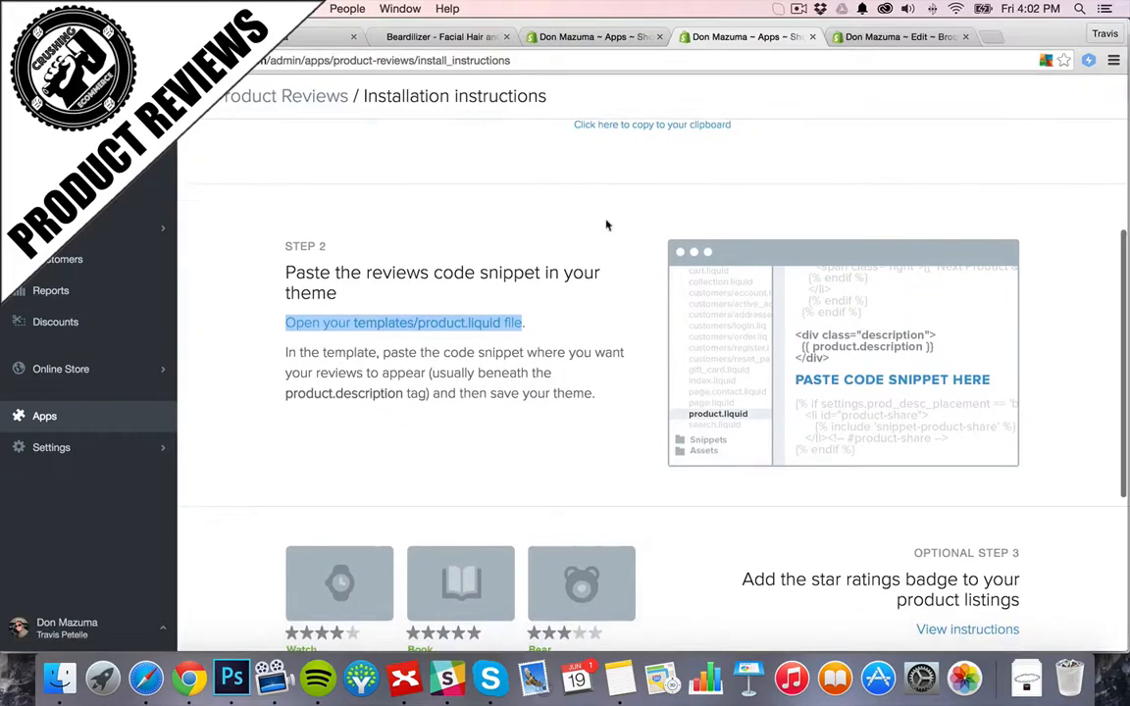
click(402, 323)
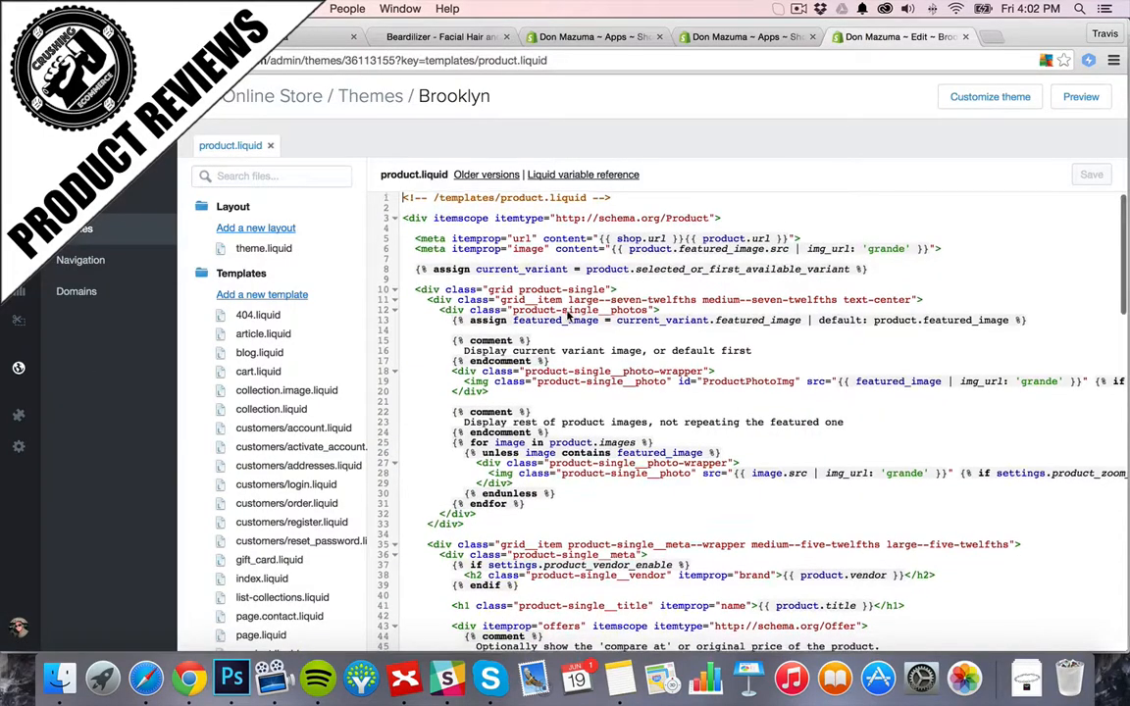
scroll(down, 3)
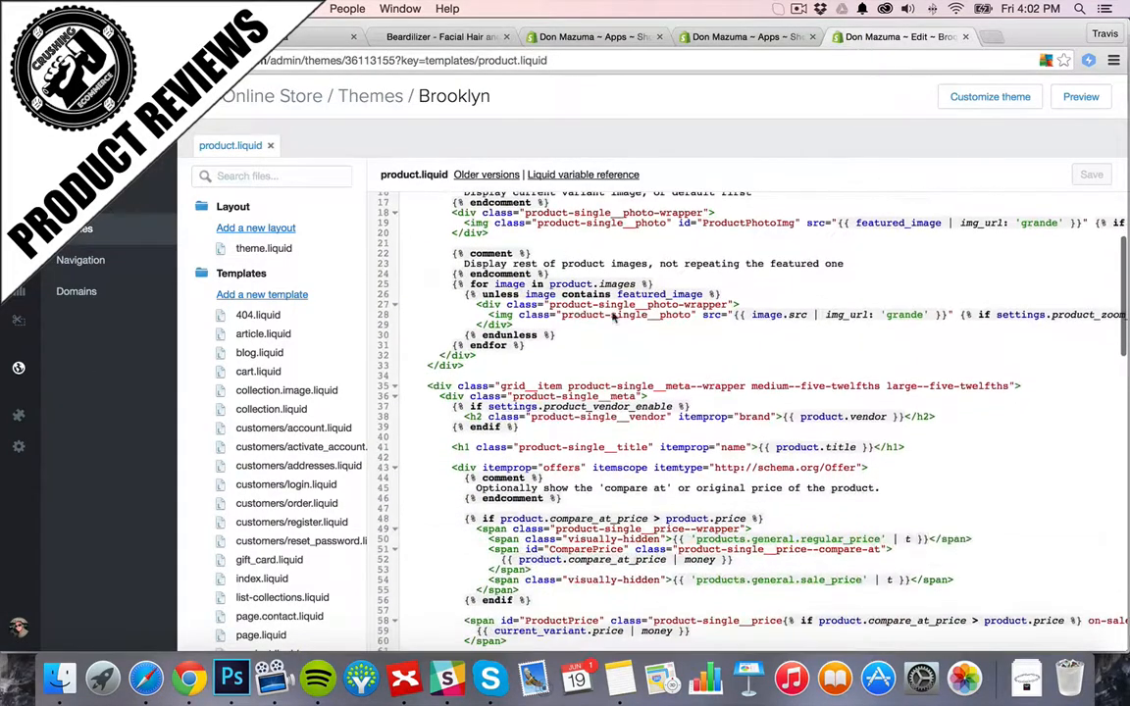
scroll(down, 3)
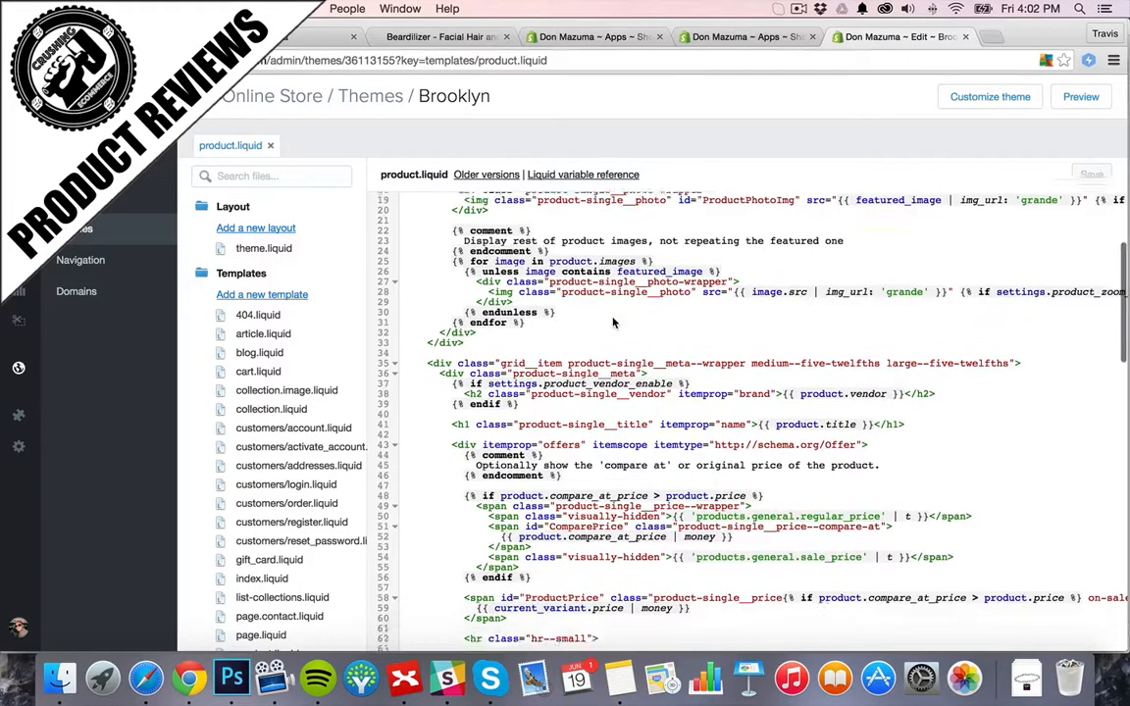
scroll(down, 3)
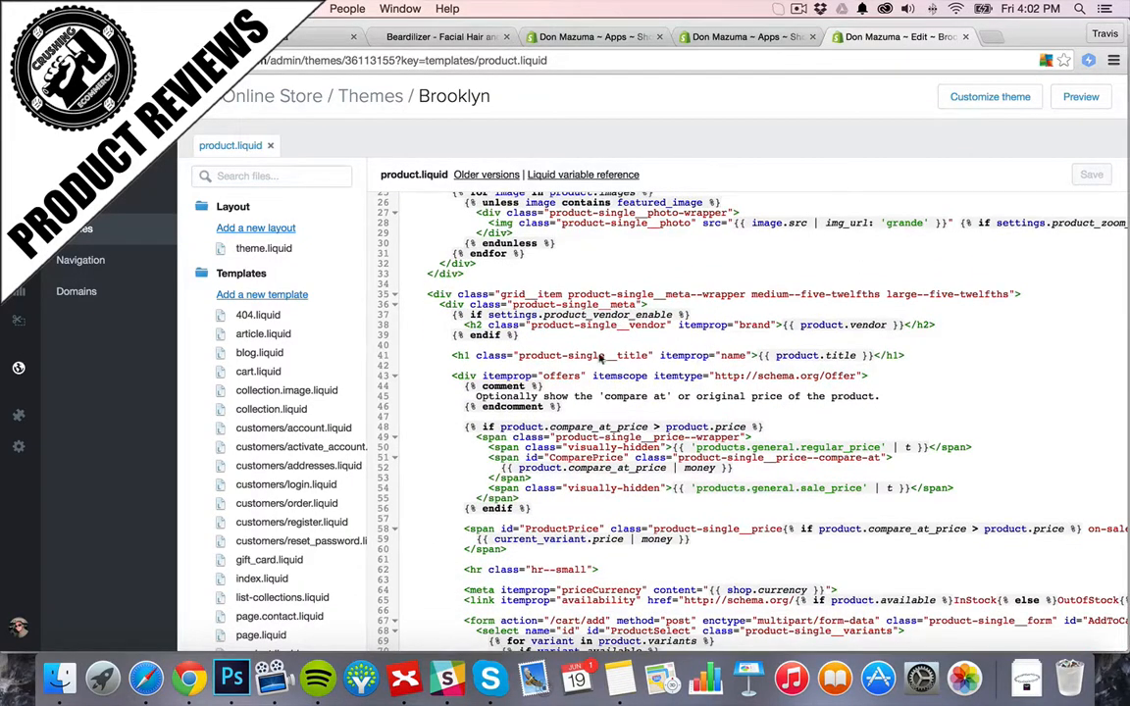
scroll(down, 3)
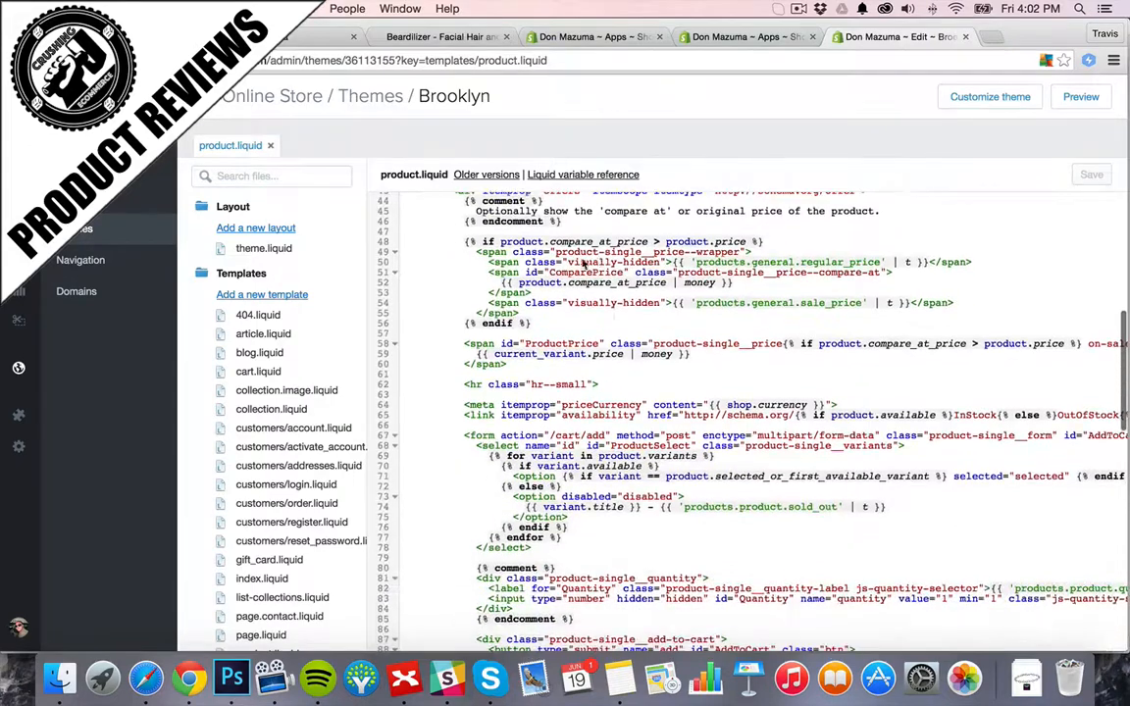
mouse_move(598, 343)
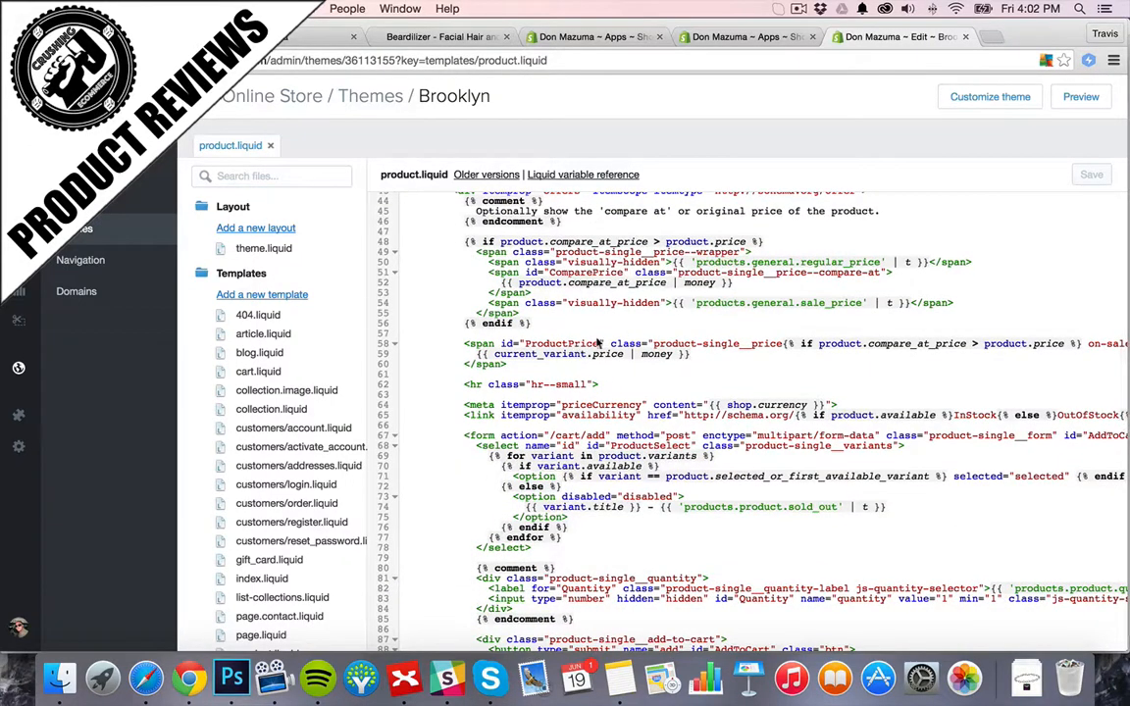
scroll(down, 3)
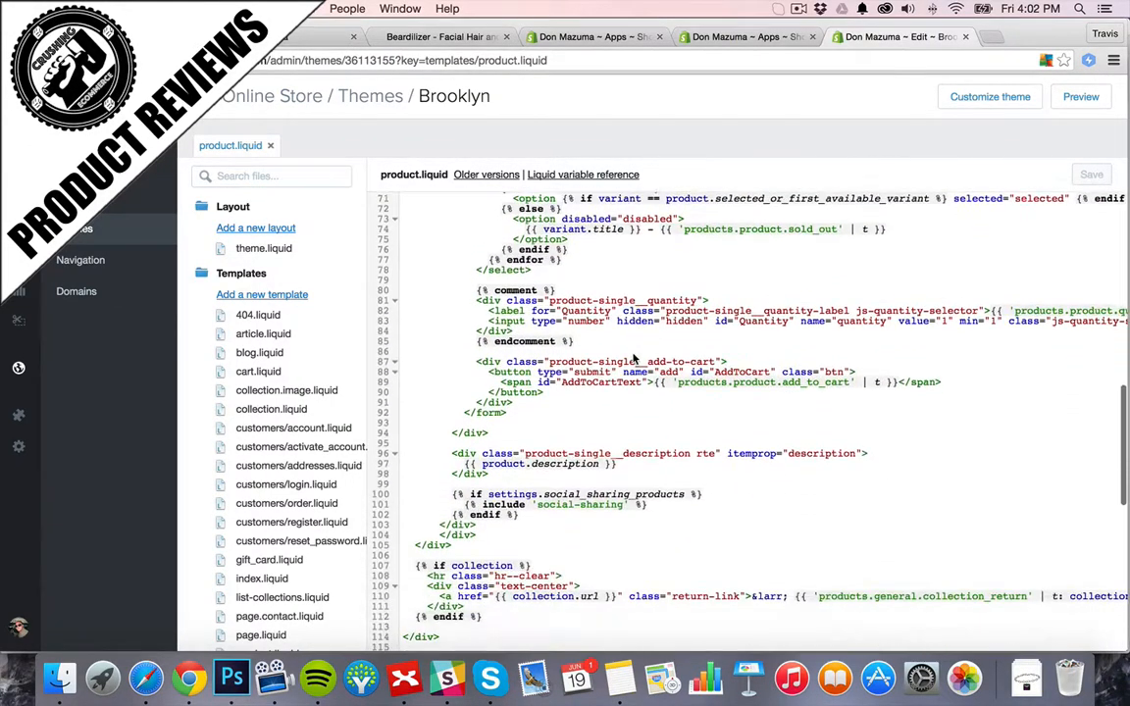
scroll(down, 3)
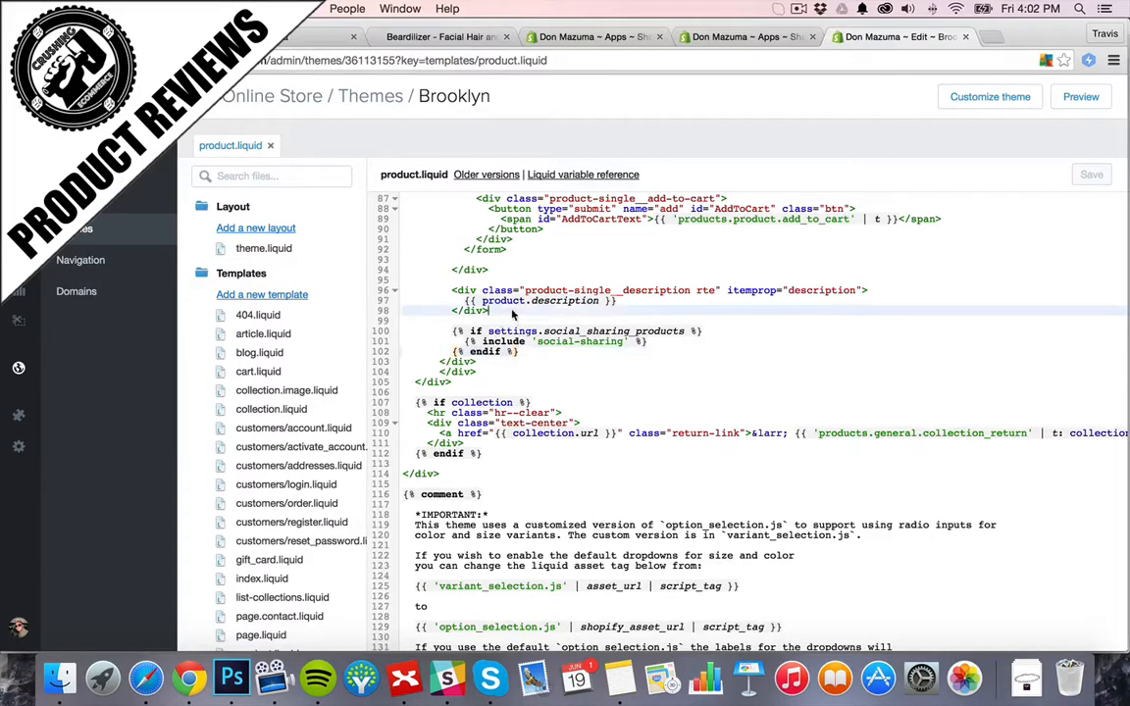
- Paste the shopify-product-reviews div below the description and save product.liquid
text(<div id="shopify-product-reviews" data-id="{{product.id}}">{{ product.metafields.spr.reviews }}</div>)
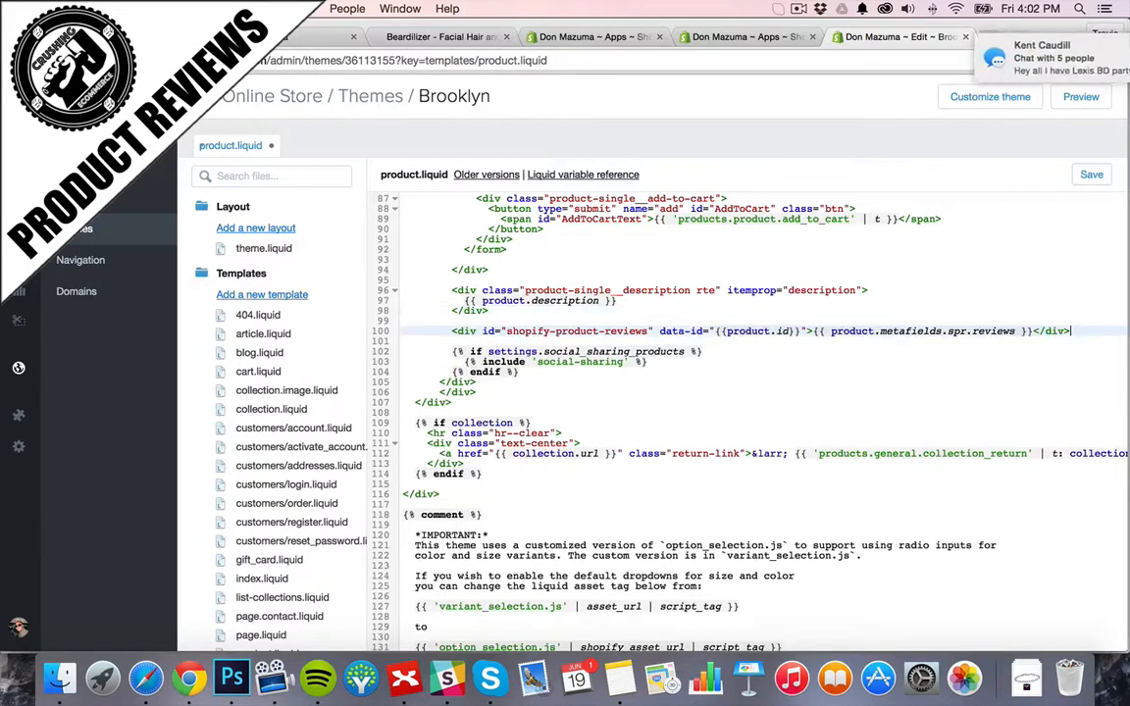
scroll(down, 3)
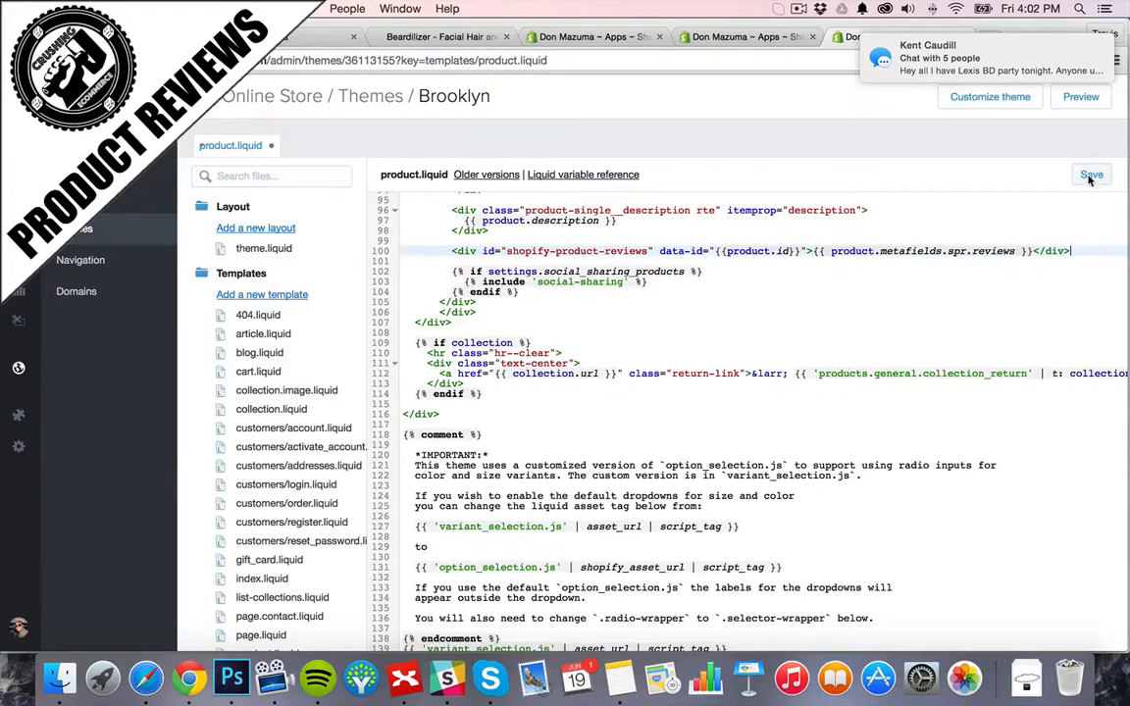
click(1090, 173)
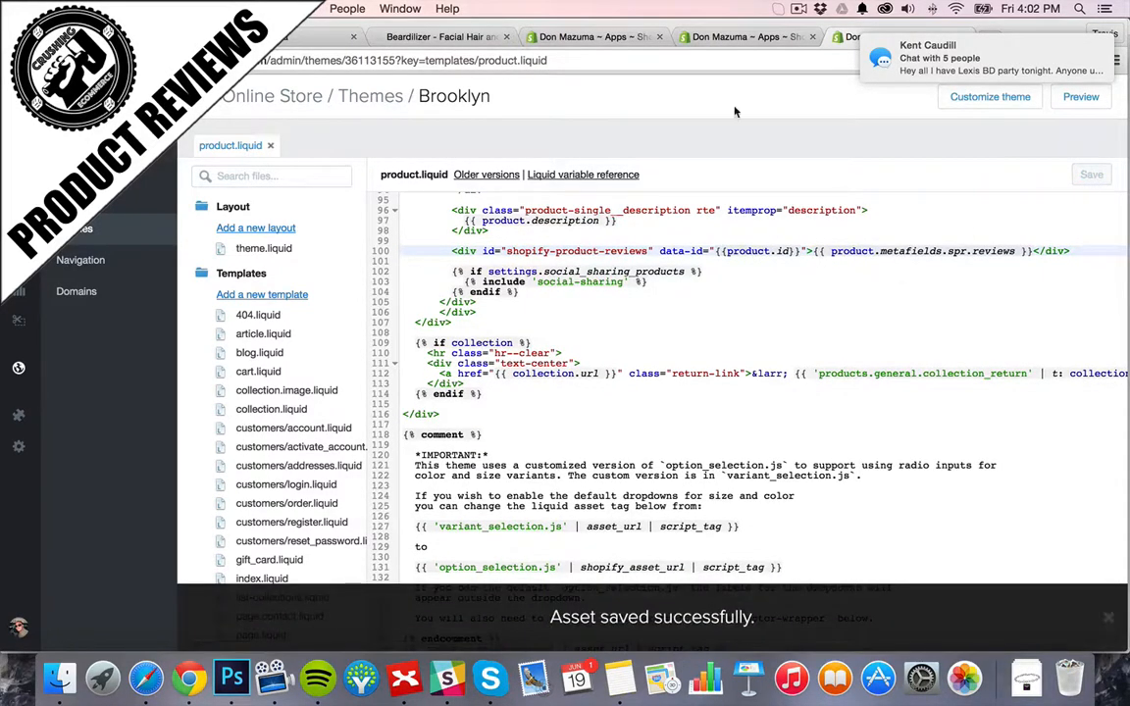
click(427, 36)
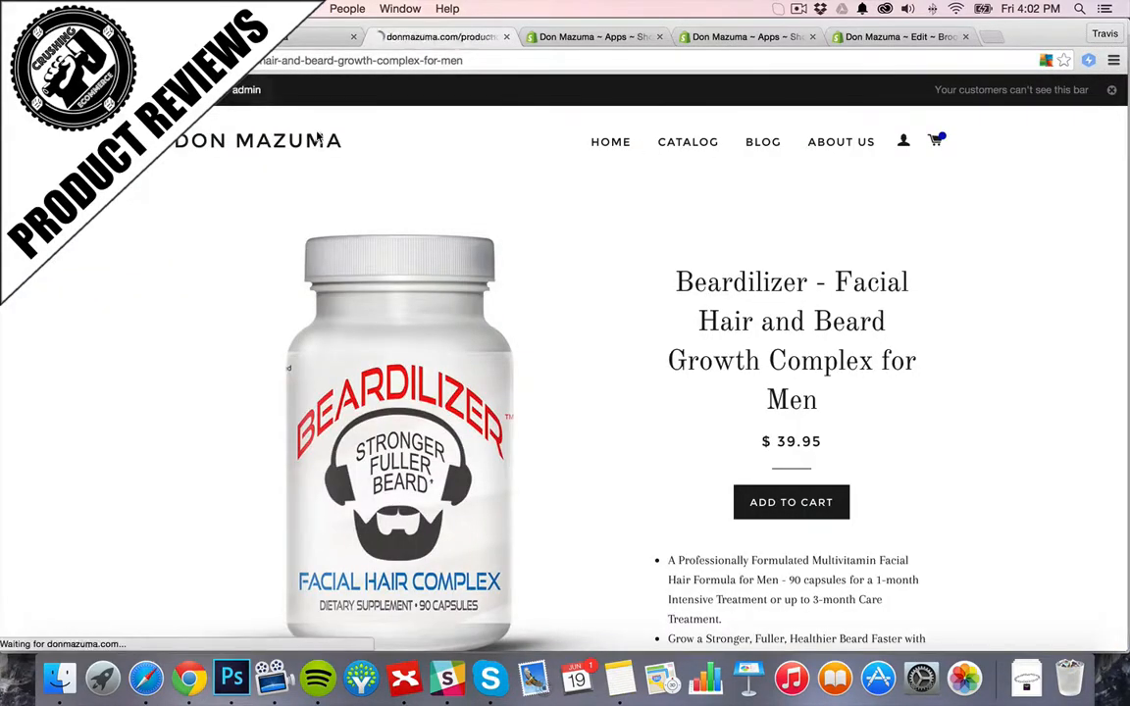
- Reload the Beardilizer page and view the Customer Reviews box with 'Write a review'
scroll(down, 3)
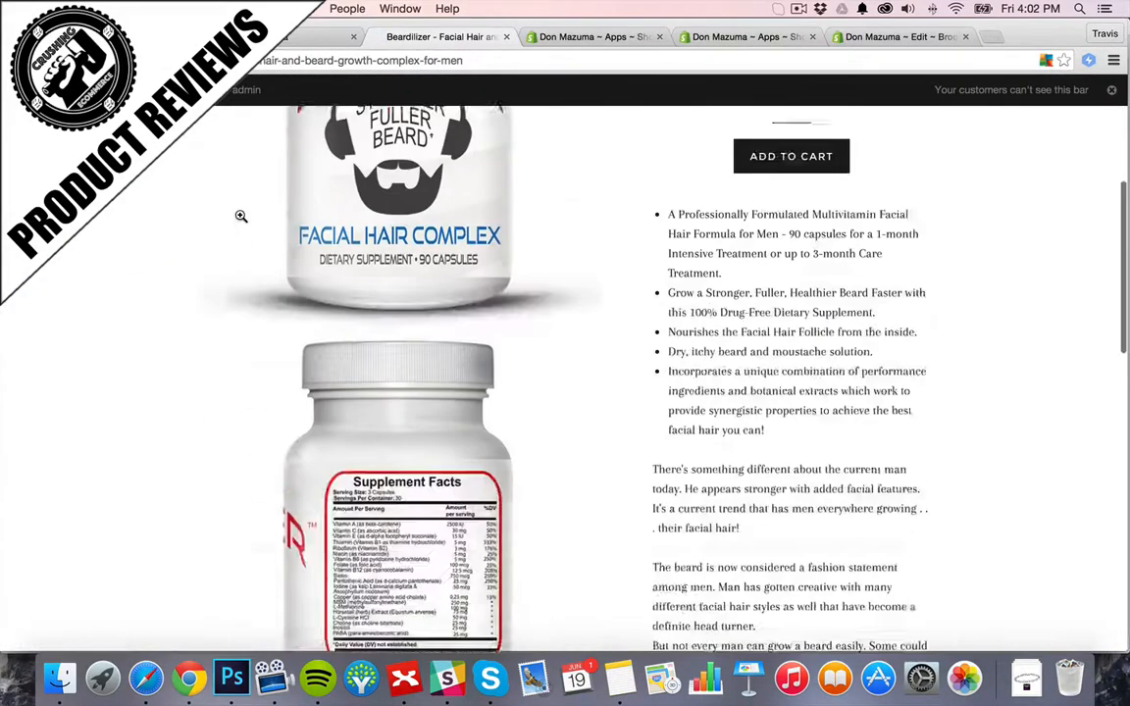
scroll(down, 3)
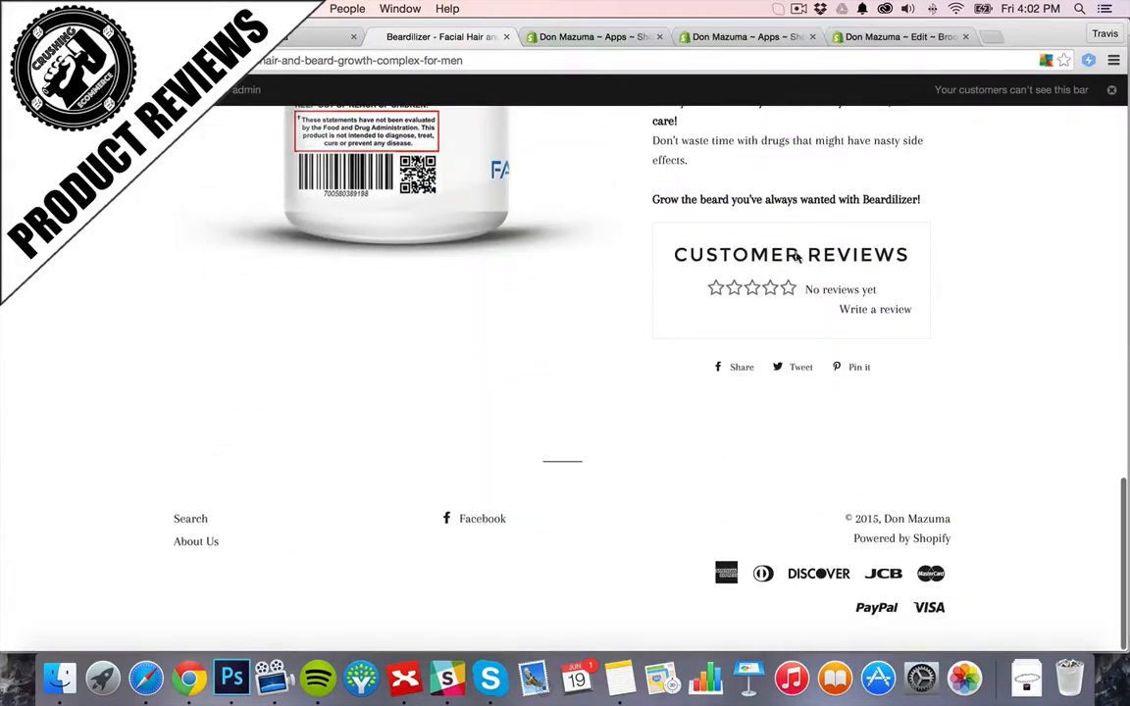
mouse_move(865, 314)
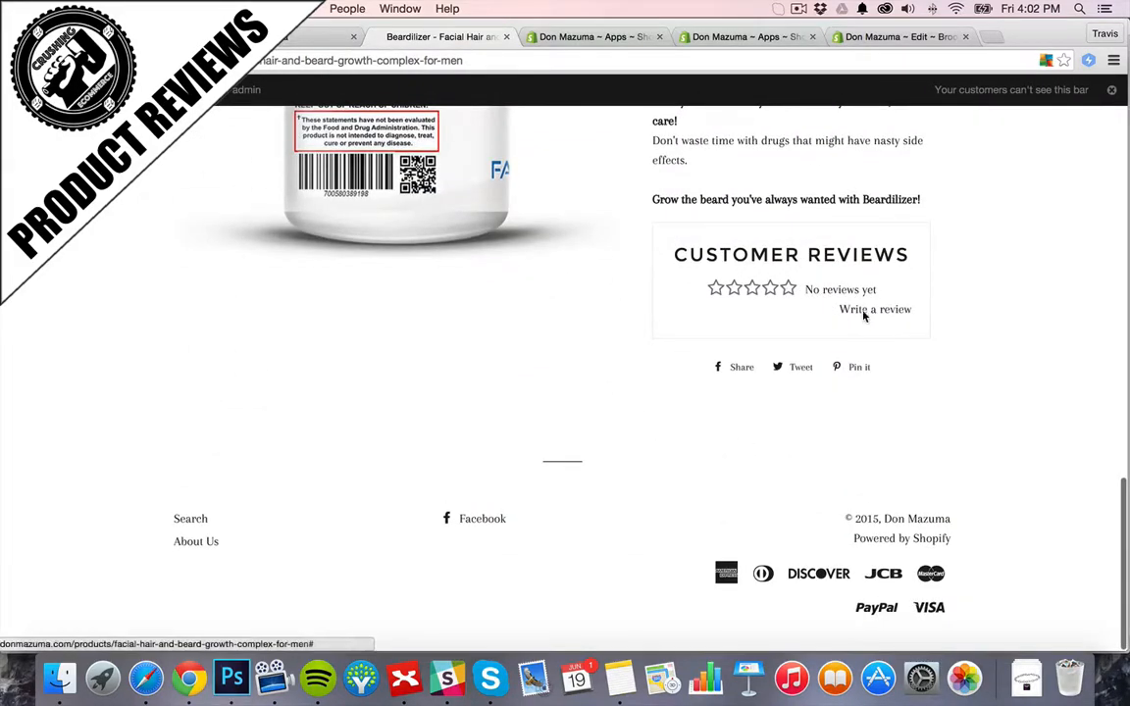
scroll(up, 3)
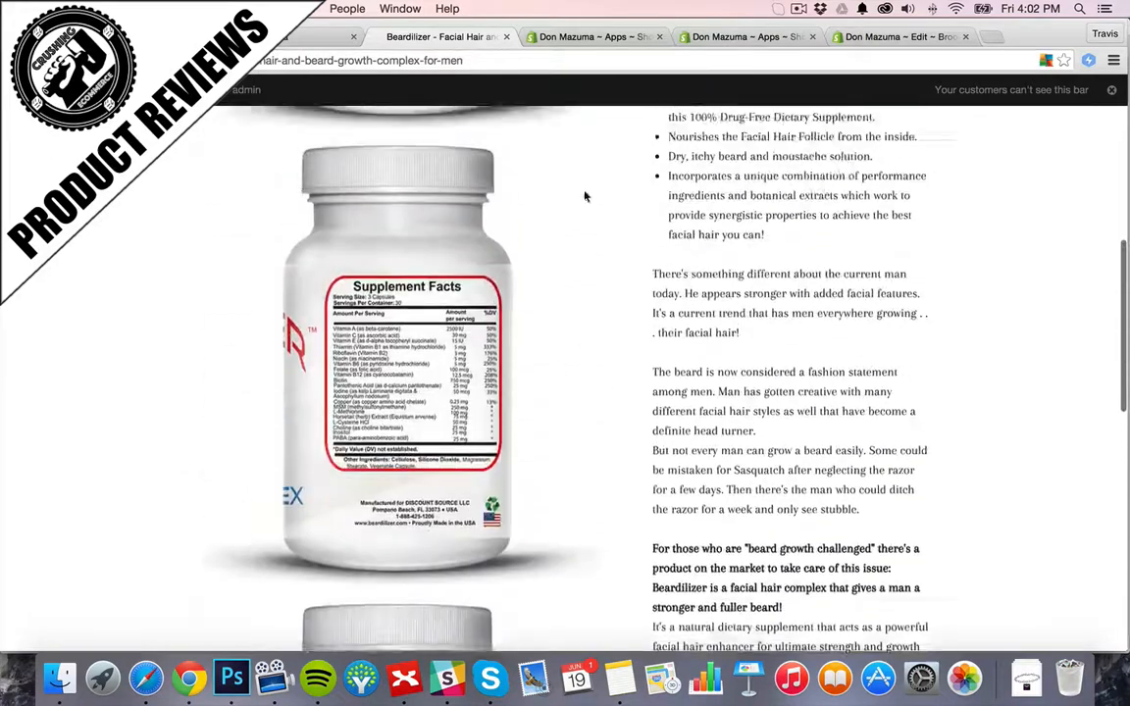
click(899, 37)
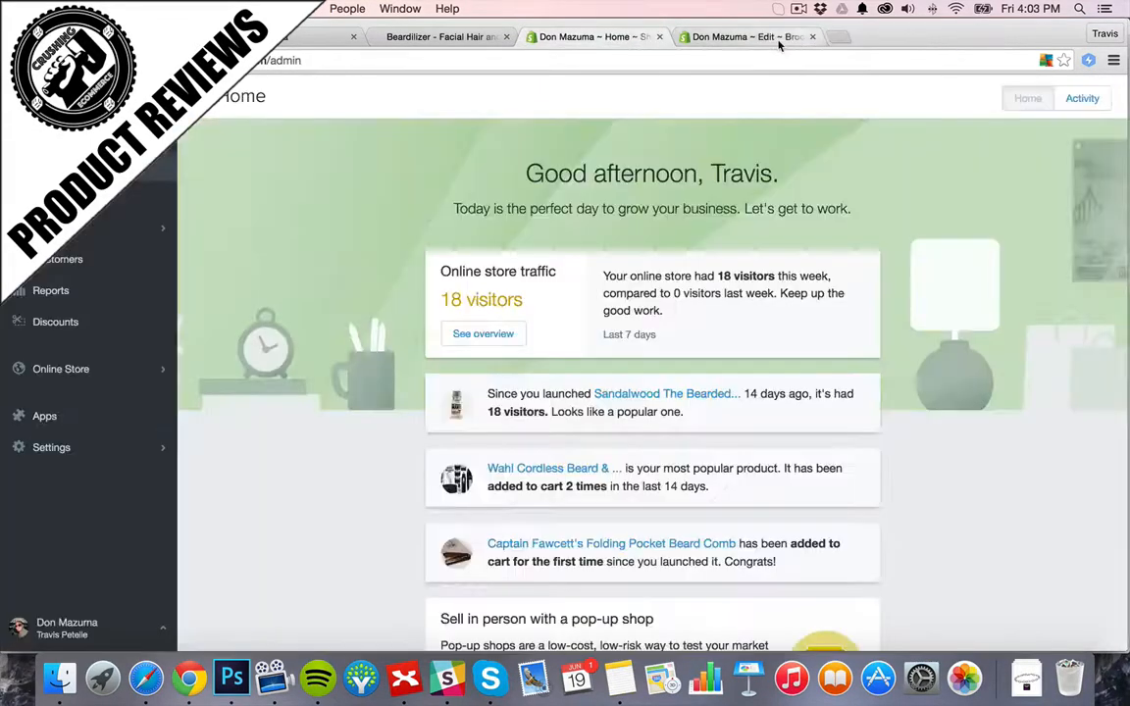
click(436, 37)
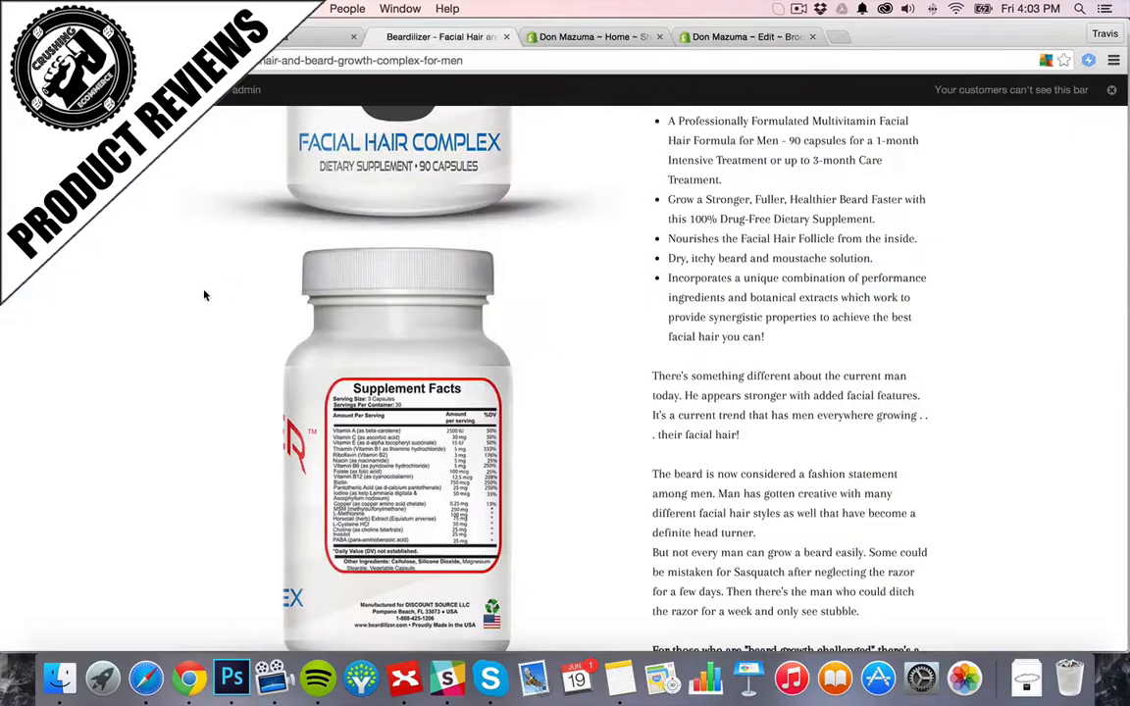
scroll(down, 3)
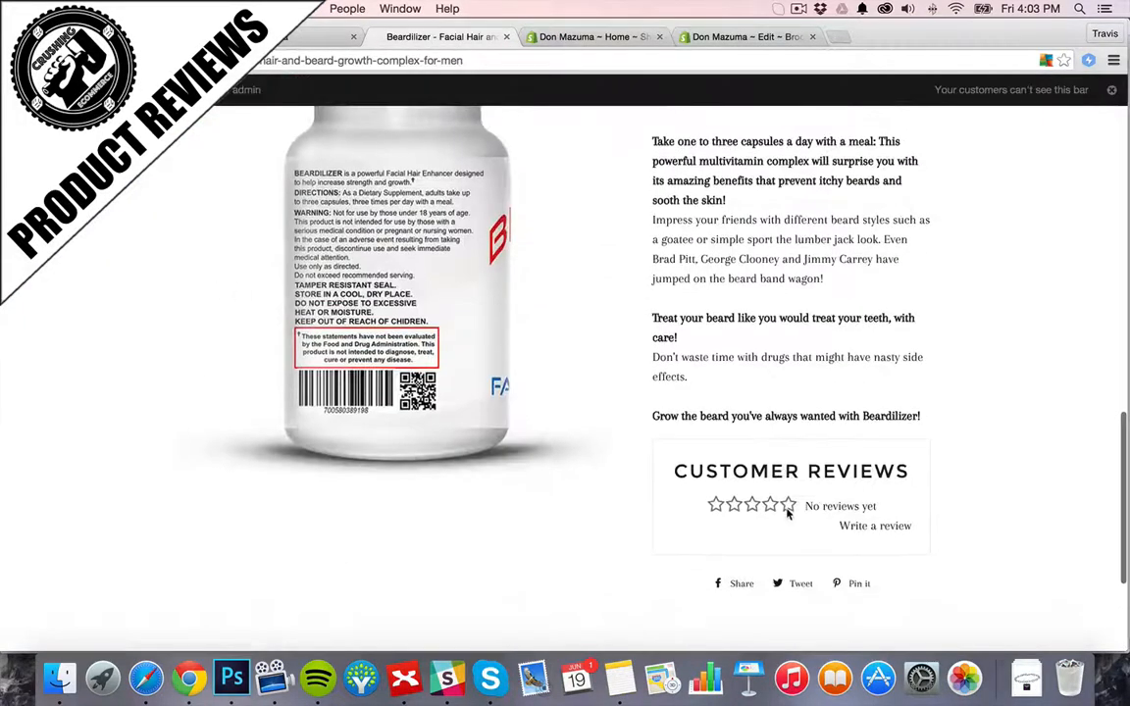
scroll(up, 3)
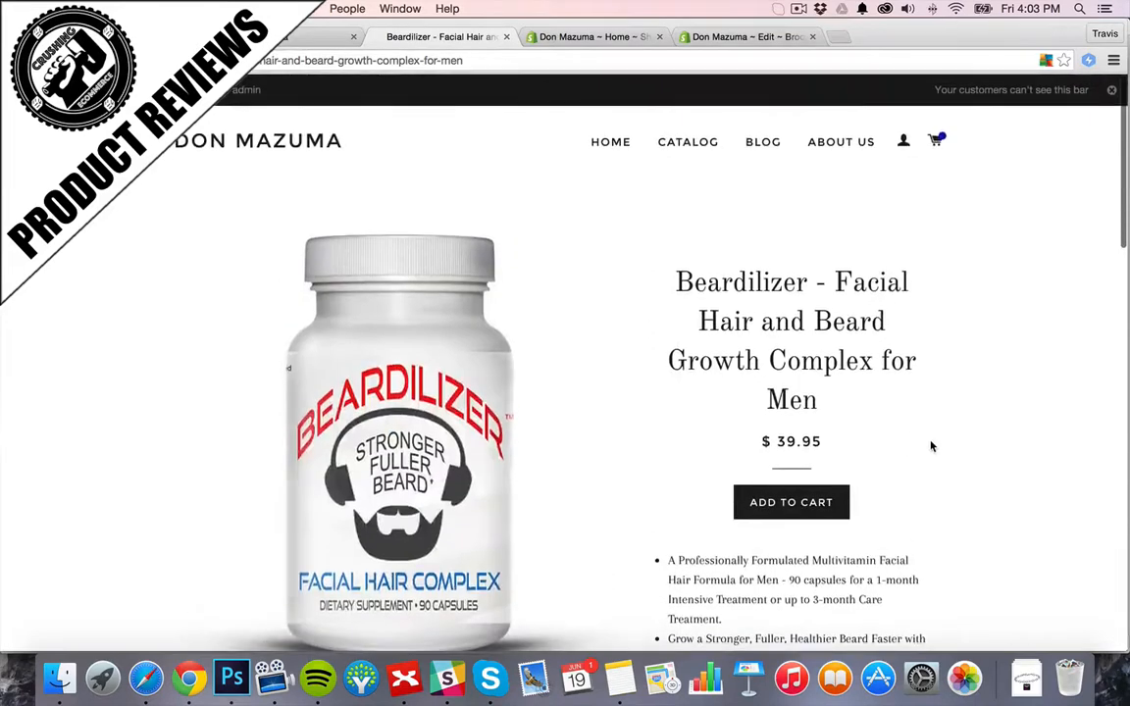
mouse_move(957, 414)
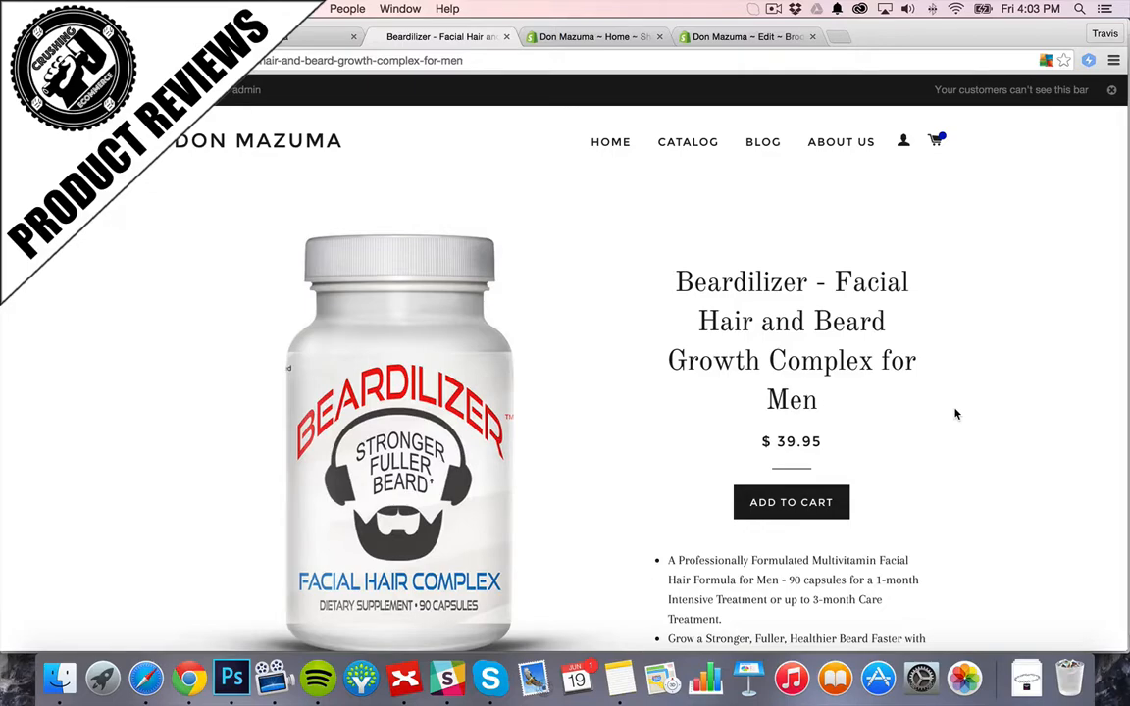
scroll(down, 3)
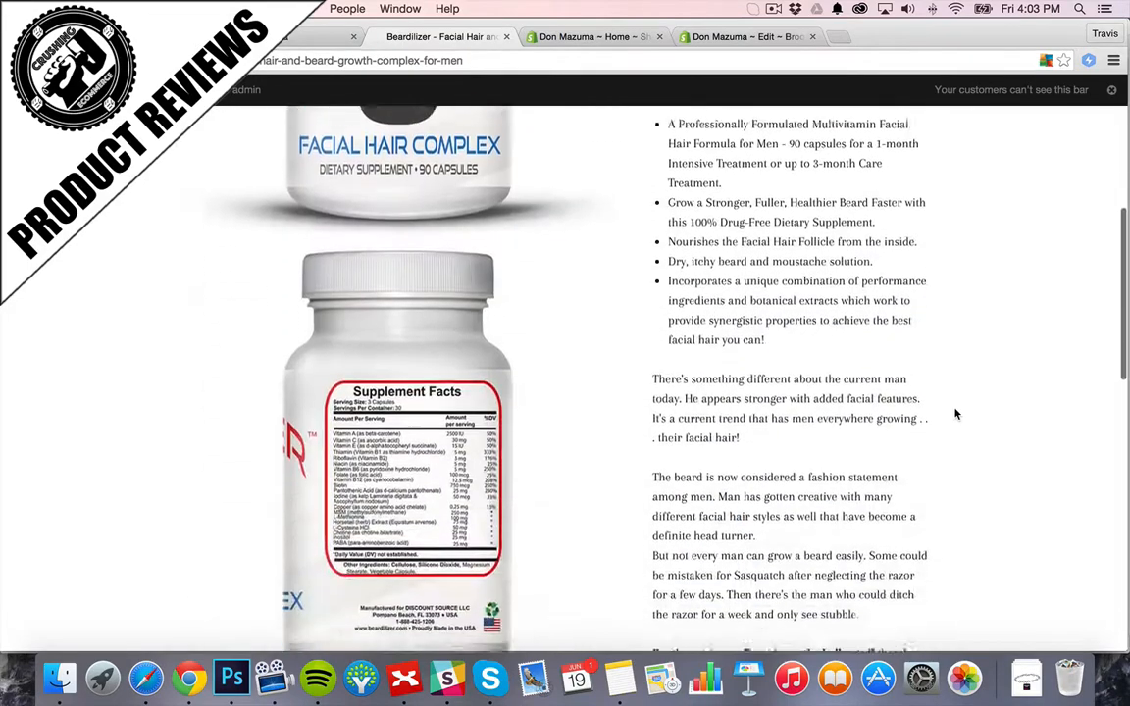
scroll(down, 3)
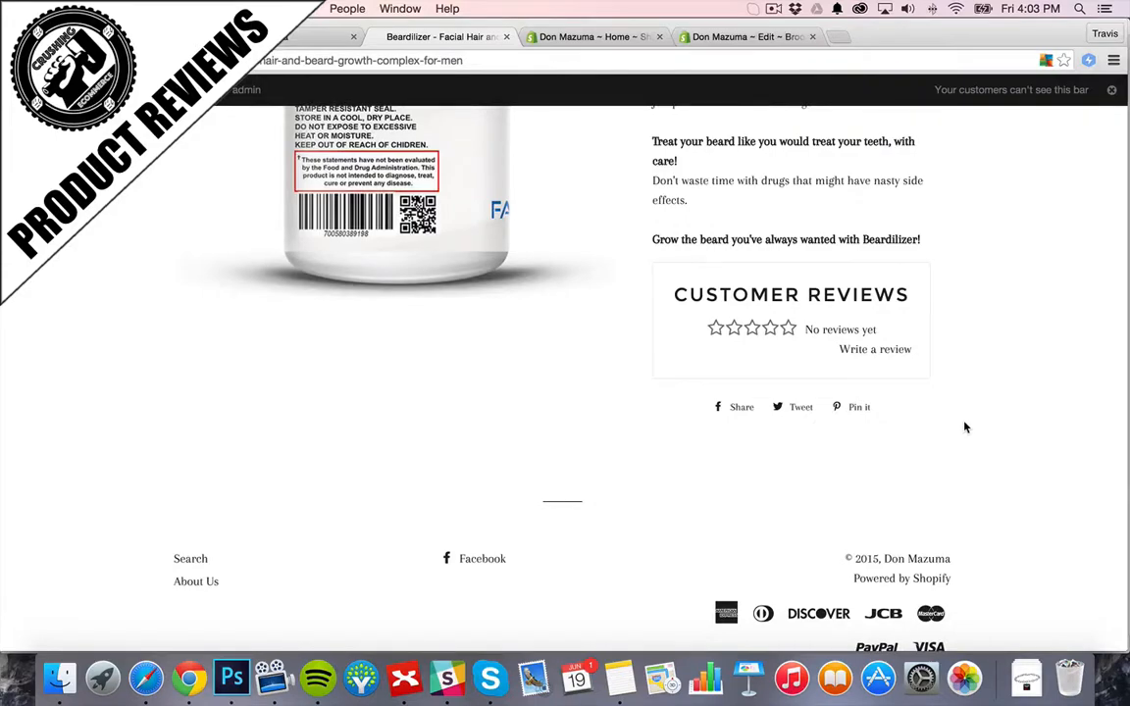
scroll(up, 3)
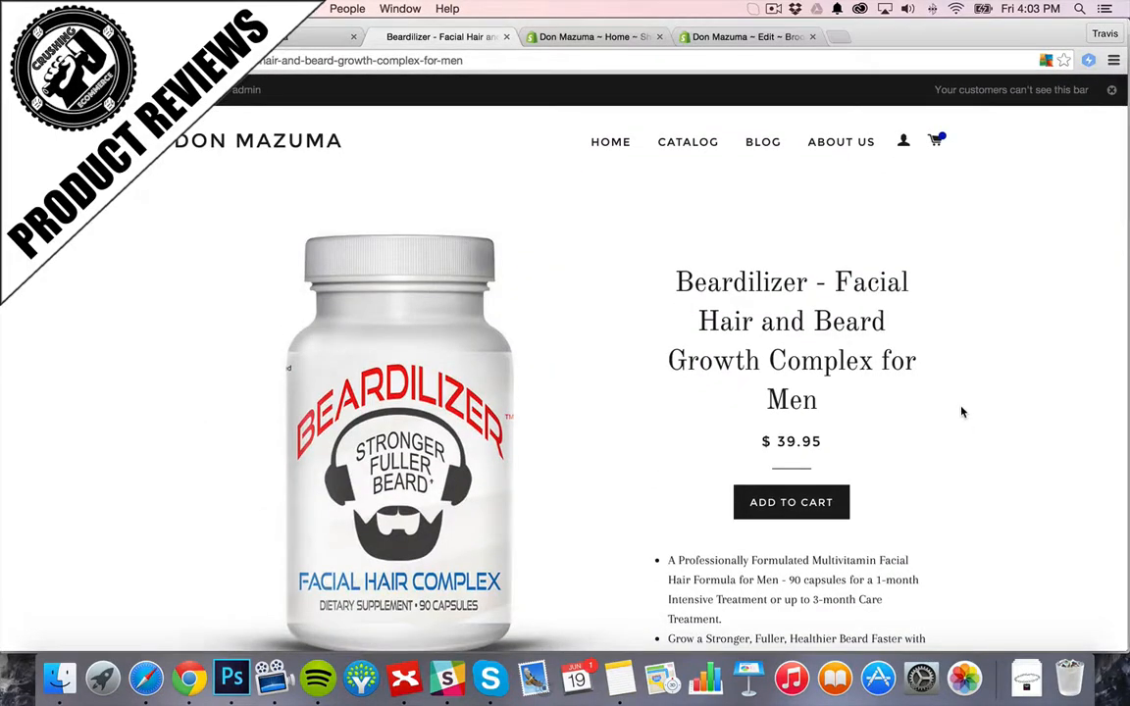
mouse_move(966, 399)
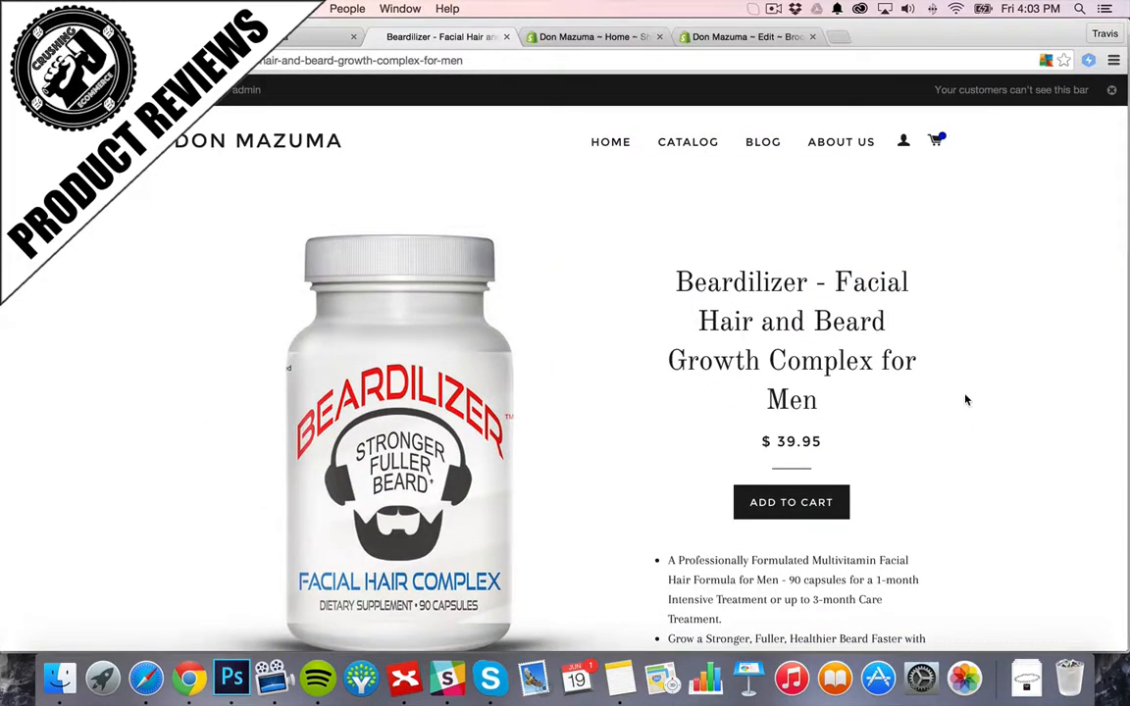